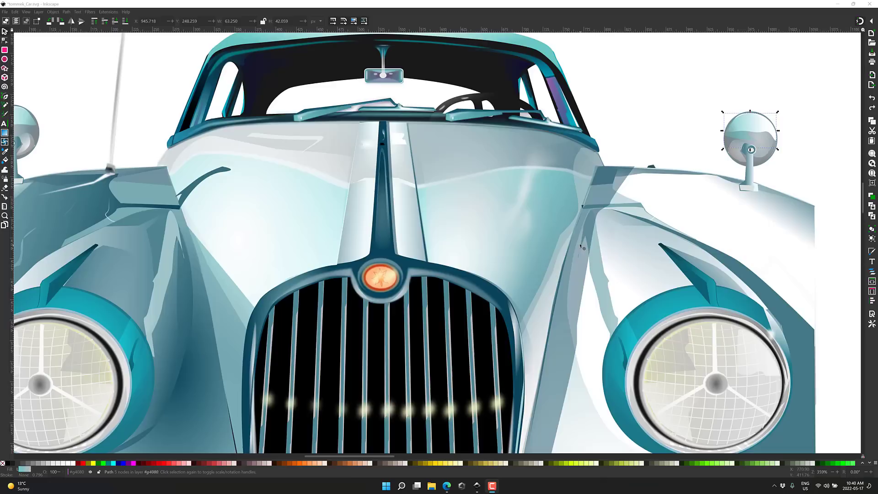
{"action": "mouse_move", "coordinate": [565, 256]}
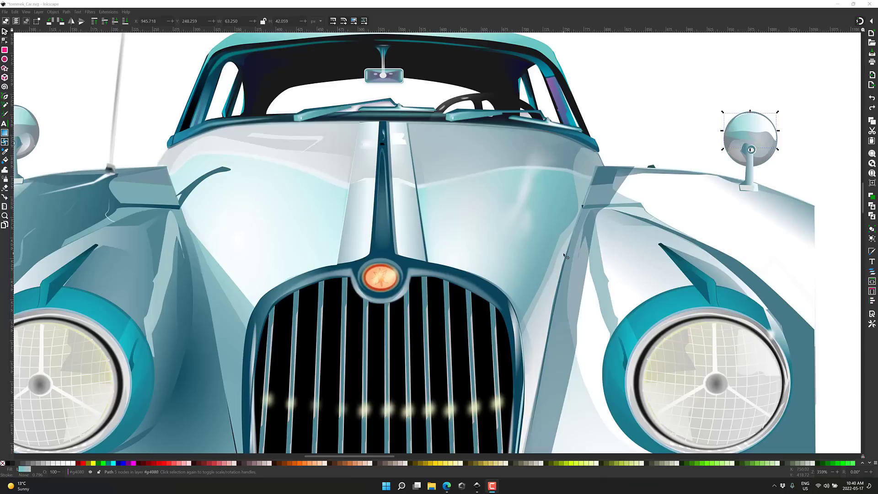
{"action": "mouse_move", "coordinate": [683, 147]}
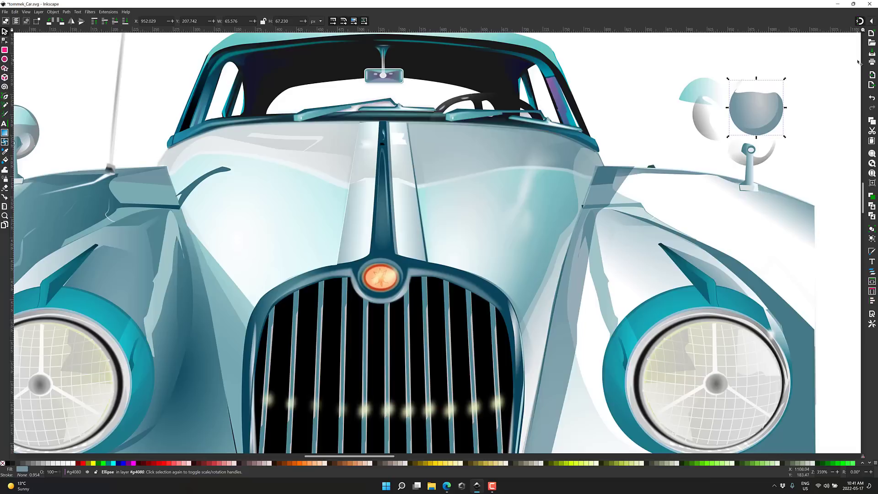
{"action": "mouse_move", "coordinate": [612, 137]}
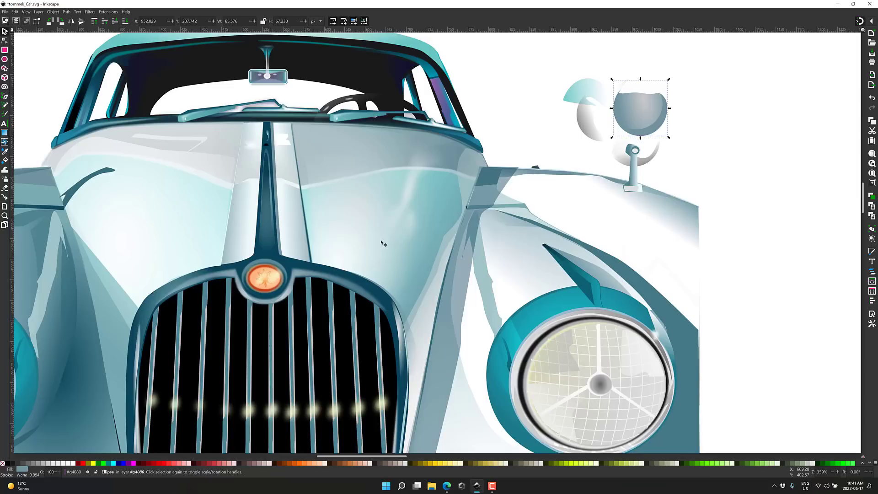
{"action": "mouse_move", "coordinate": [383, 231]}
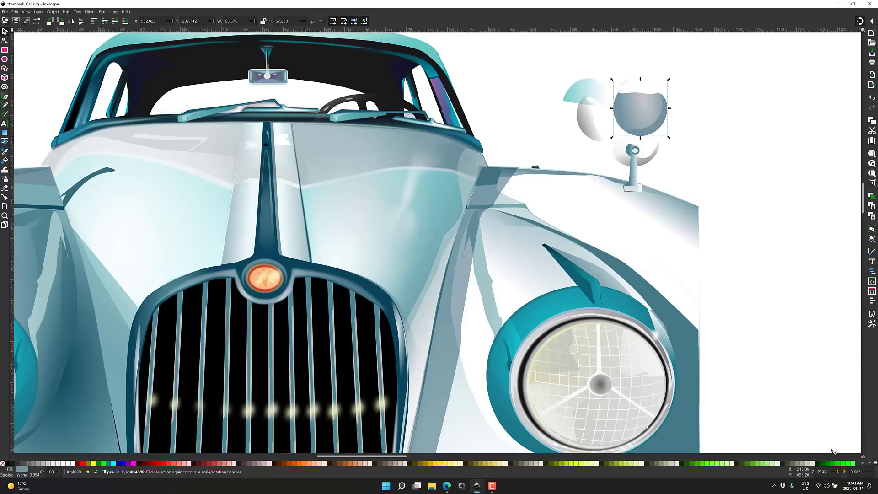
{"action": "mouse_move", "coordinate": [832, 451]}
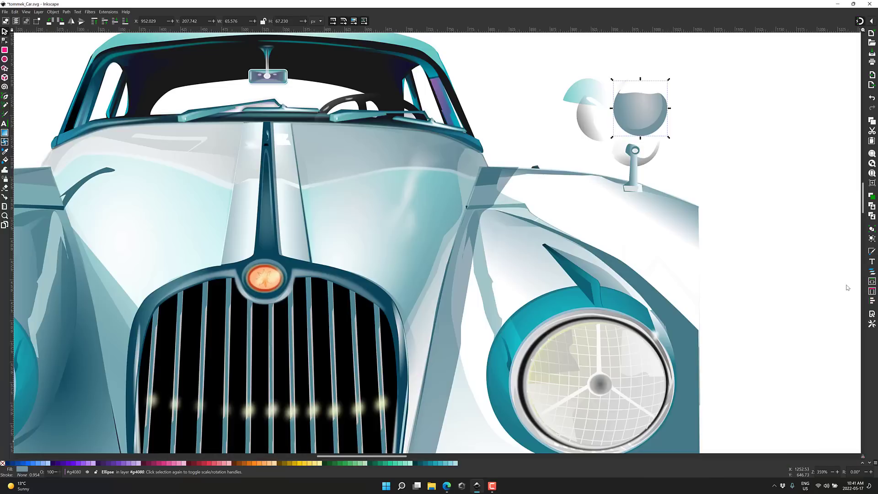
Load a different colour palette from the swatch bar's palette list.
{"action": "left_click", "coordinate": [872, 251]}
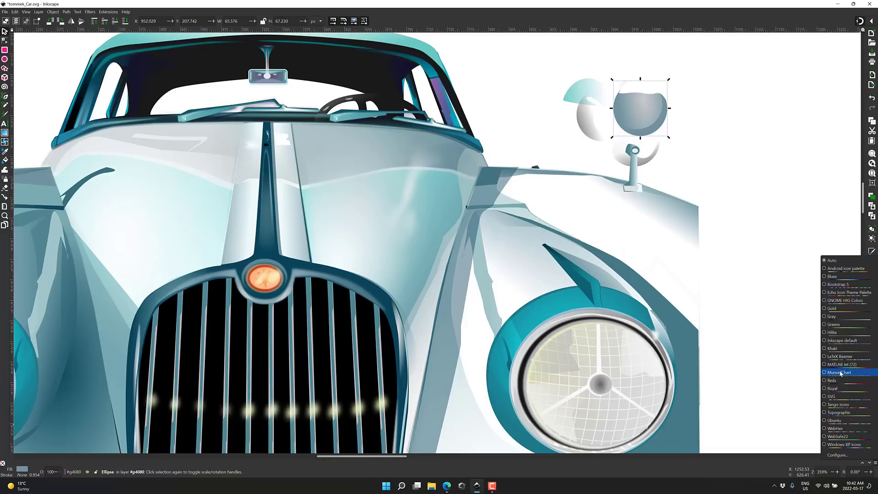
{"action": "left_click", "coordinate": [840, 372]}
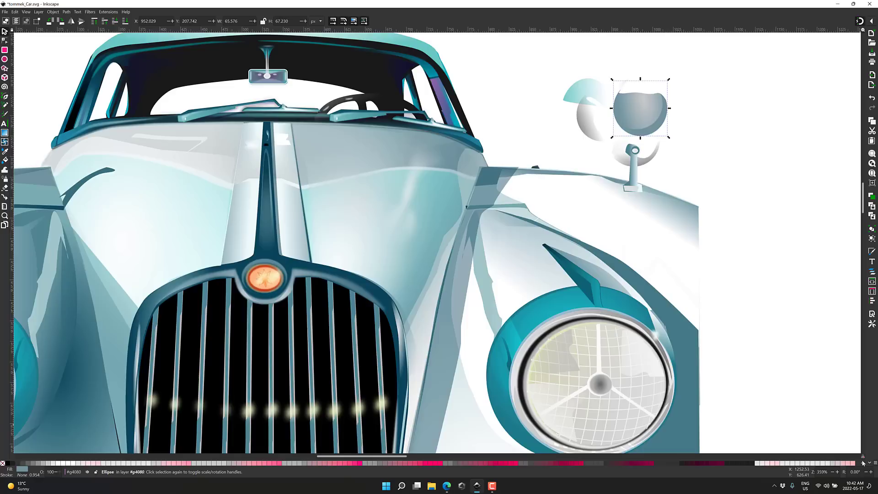
{"action": "mouse_move", "coordinate": [603, 472]}
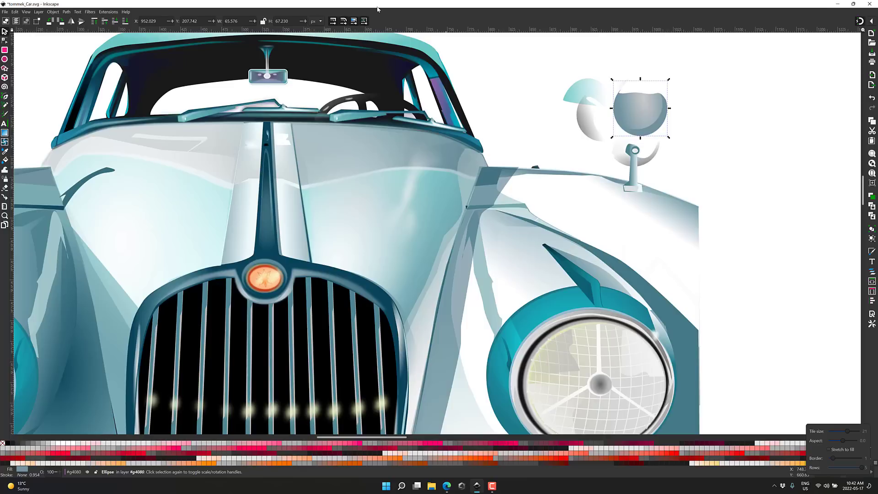
{"action": "mouse_move", "coordinate": [399, 3]}
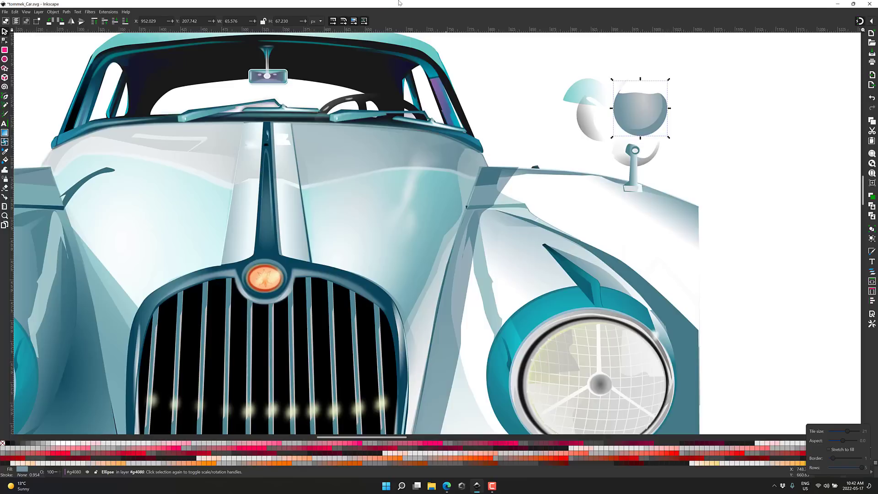
{"action": "mouse_move", "coordinate": [606, 113]}
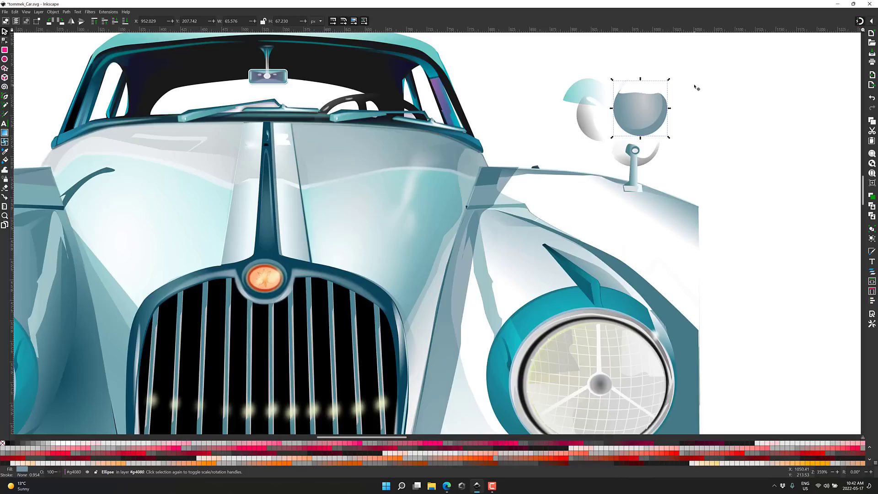
{"action": "mouse_move", "coordinate": [859, 24]}
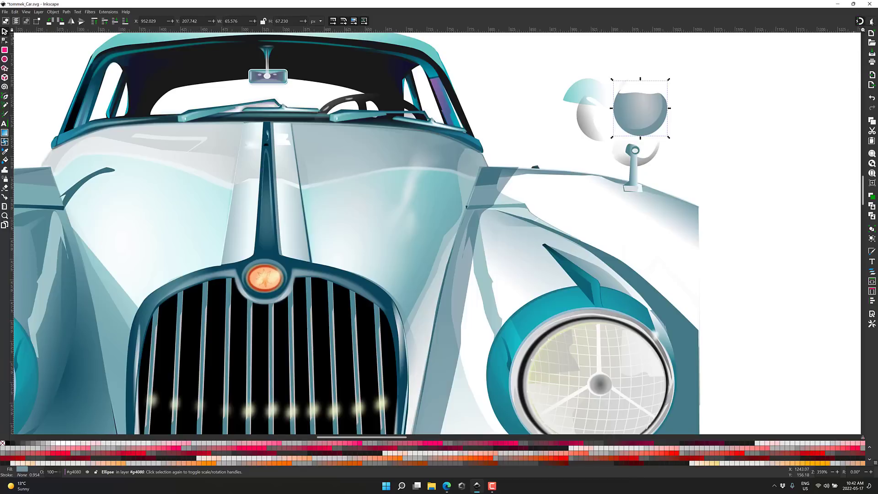
Show the advanced snapping popover from the commands bar.
{"action": "left_click", "coordinate": [871, 17]}
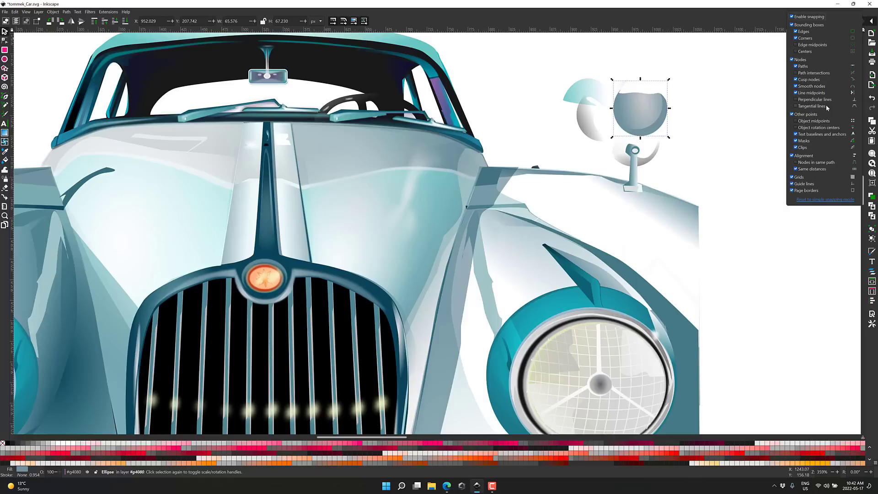
{"action": "mouse_move", "coordinate": [744, 163]}
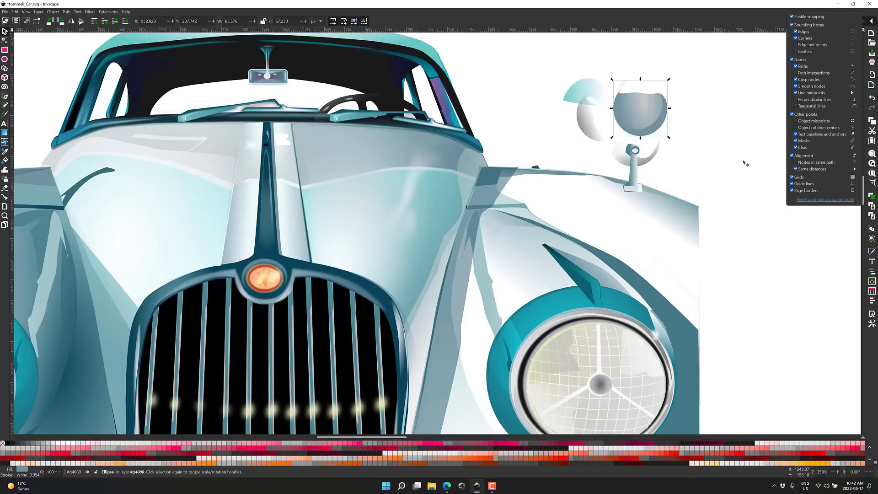
{"action": "mouse_move", "coordinate": [122, 11]}
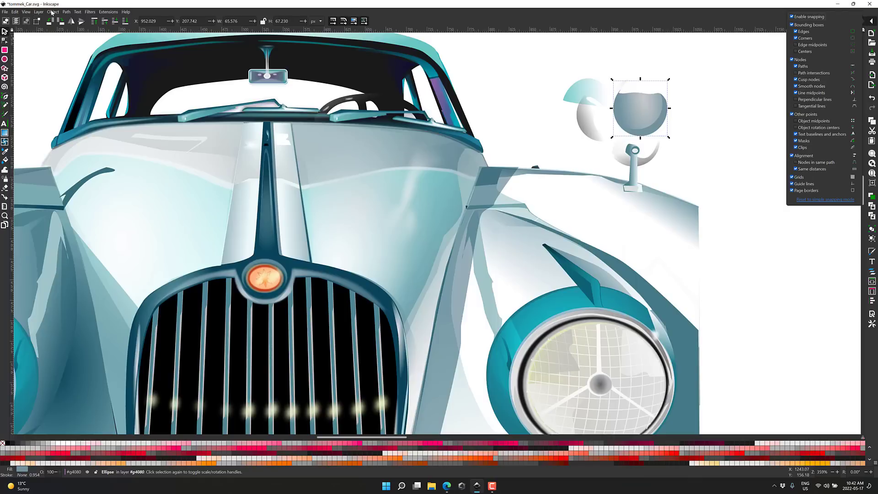
Browse Align and Distribute's Grid and Circular layouts via the Object menu, then close it.
{"action": "left_click", "coordinate": [66, 11]}
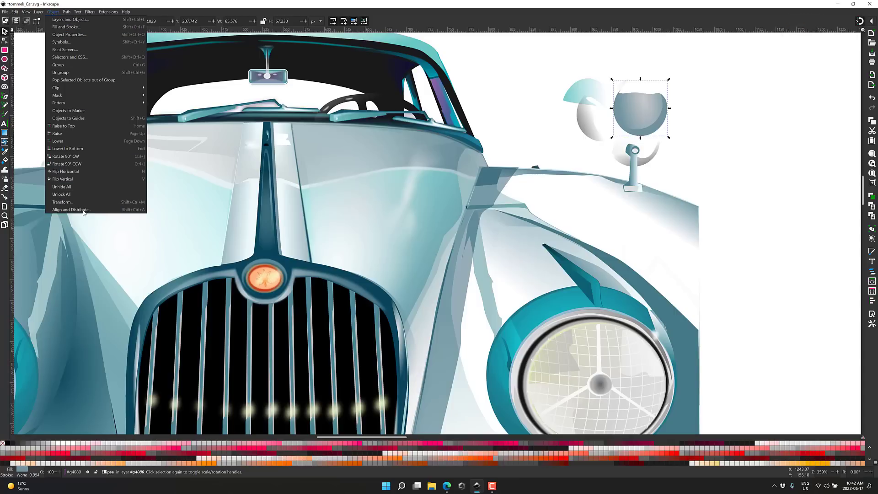
{"action": "mouse_move", "coordinate": [72, 210]}
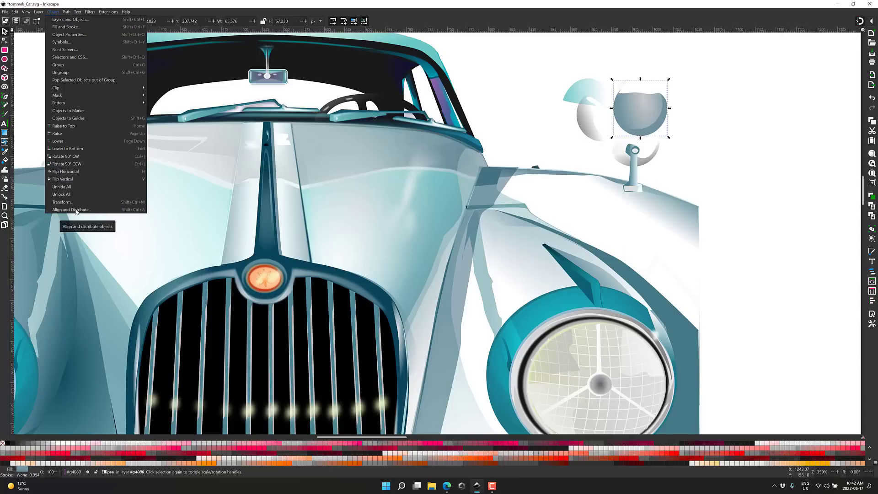
{"action": "mouse_move", "coordinate": [71, 210]}
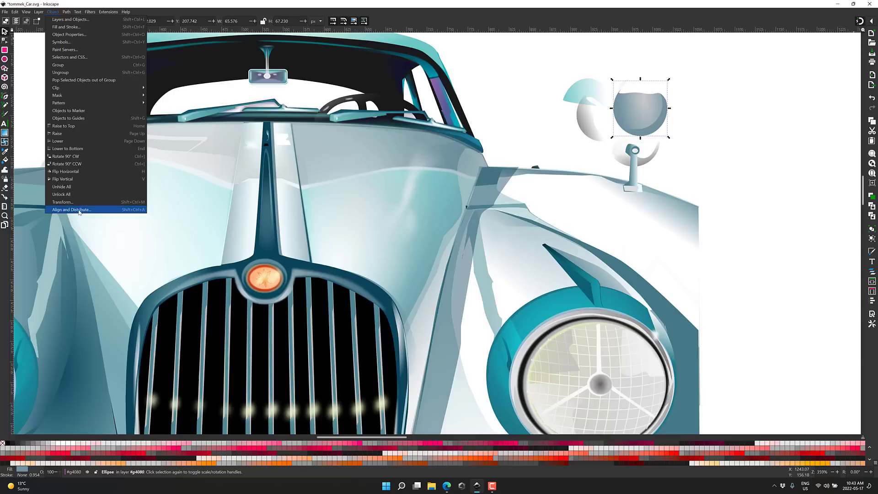
{"action": "left_click", "coordinate": [69, 210]}
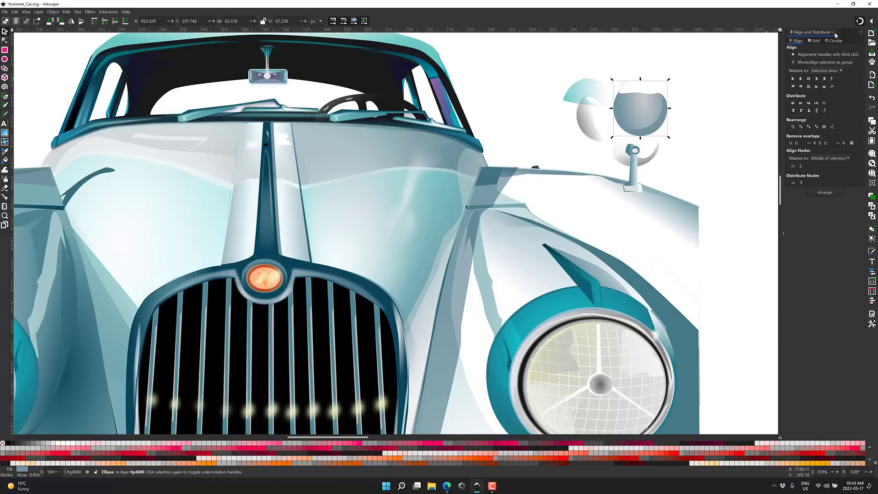
{"action": "mouse_move", "coordinate": [827, 104]}
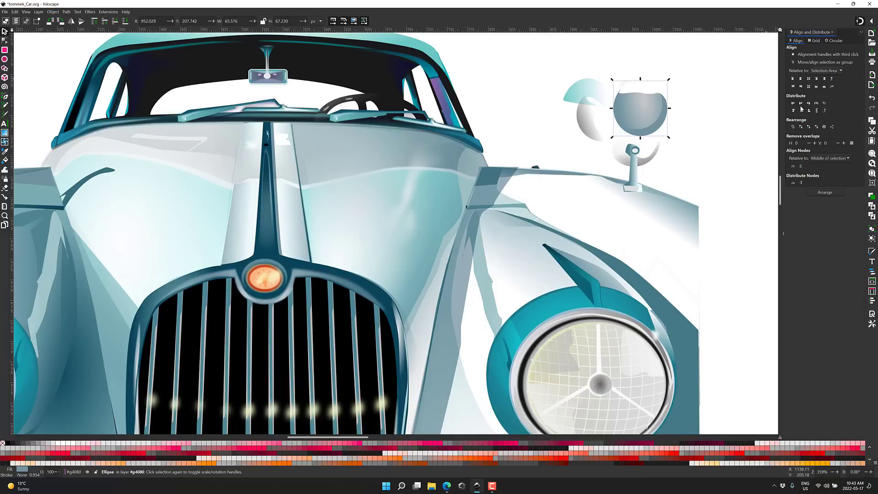
{"action": "left_click", "coordinate": [814, 40]}
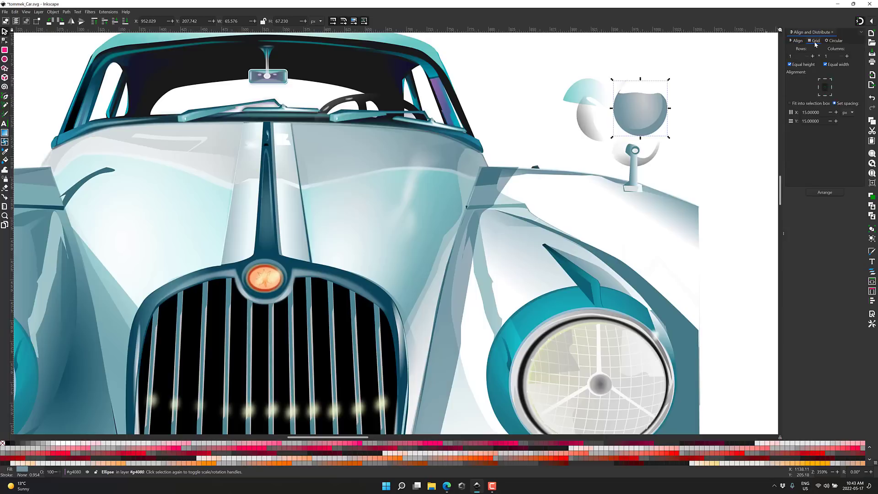
{"action": "left_click", "coordinate": [835, 40]}
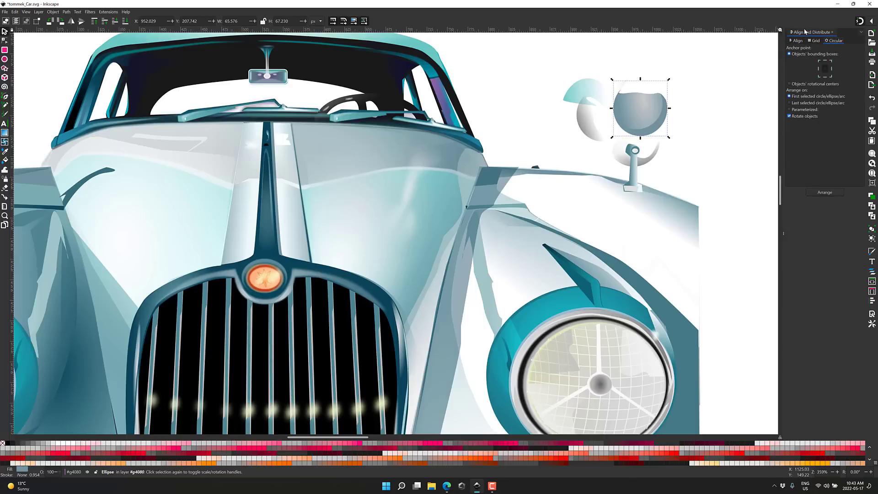
{"action": "mouse_move", "coordinate": [807, 31]}
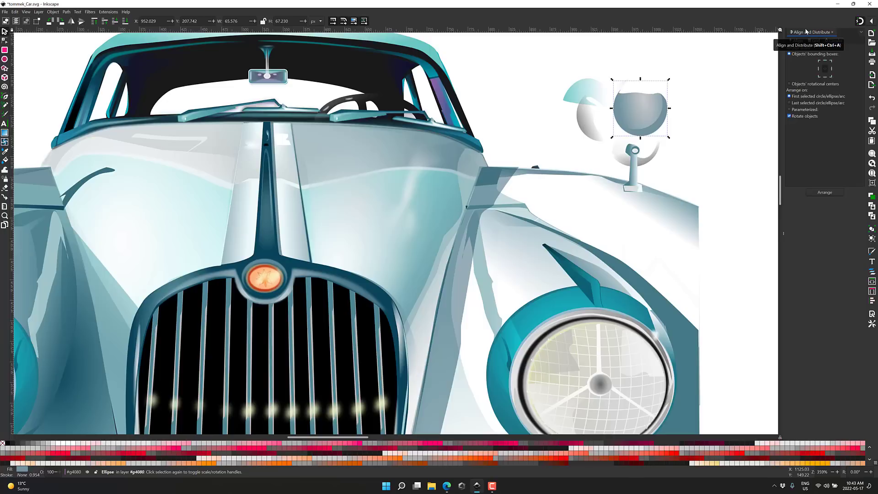
{"action": "left_click", "coordinate": [833, 32]}
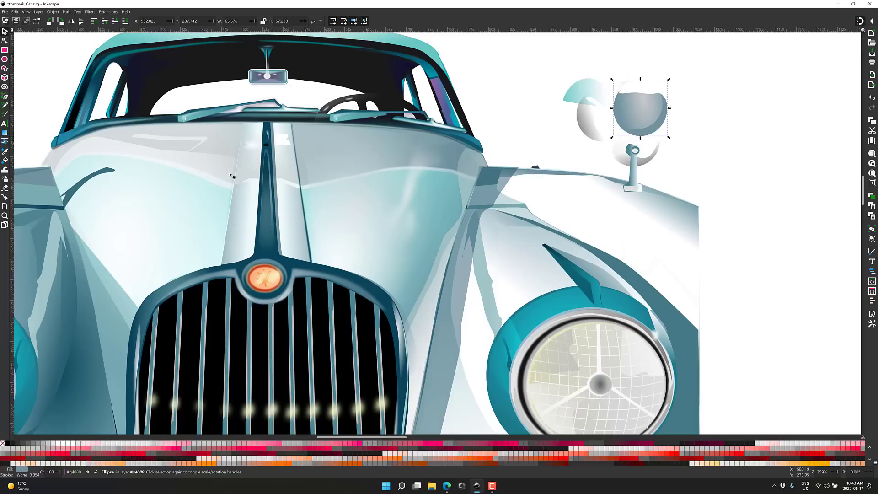
{"action": "mouse_move", "coordinate": [55, 217]}
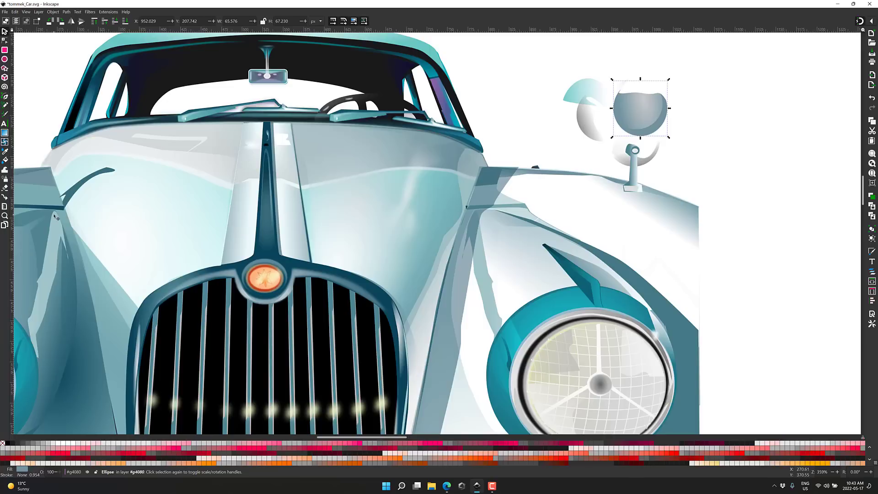
{"action": "mouse_move", "coordinate": [34, 215]}
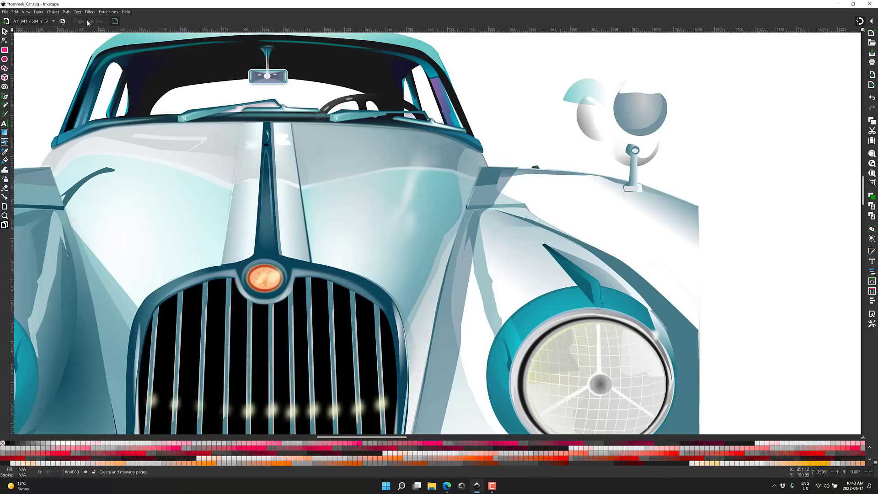
Set the page to US Letter and add pages with the Page tool until there are three.
{"action": "left_click", "coordinate": [29, 21]}
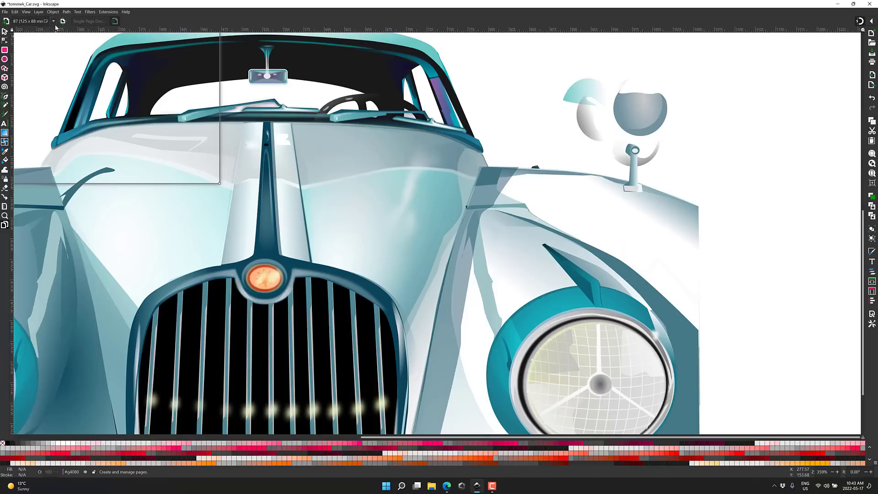
{"action": "left_click", "coordinate": [29, 21]}
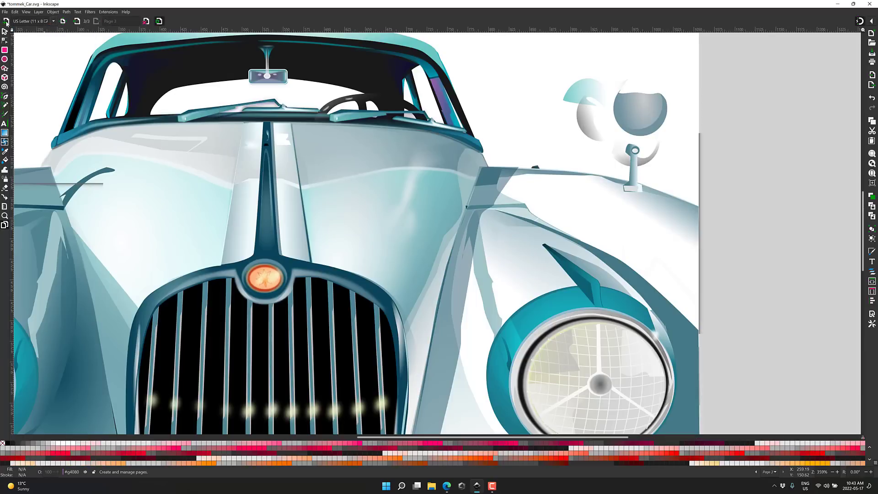
{"action": "left_click", "coordinate": [76, 21]}
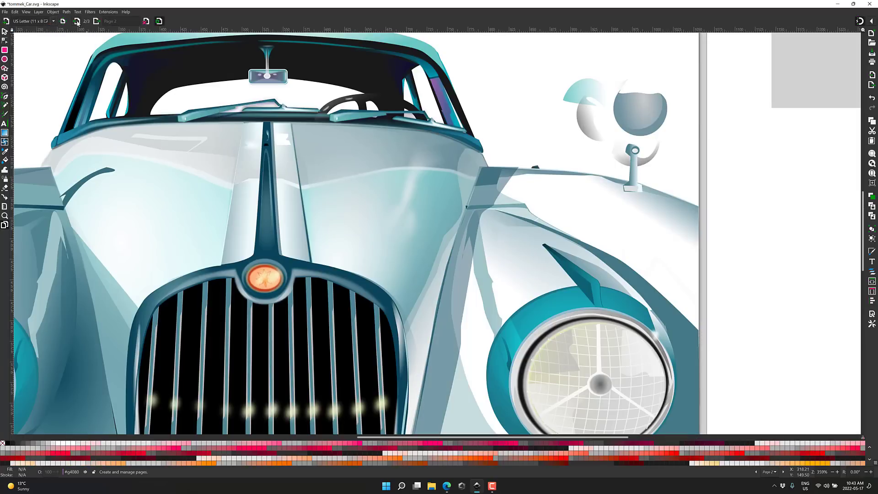
{"action": "left_click", "coordinate": [77, 21]}
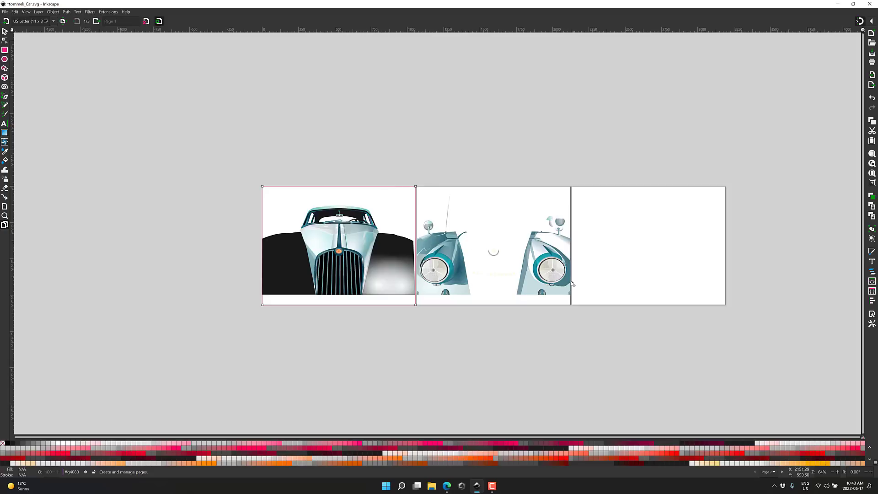
{"action": "mouse_move", "coordinate": [412, 218]}
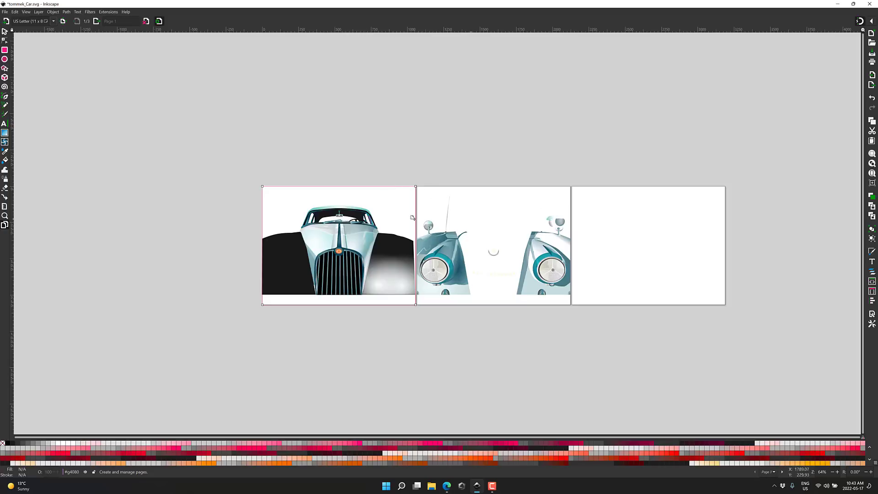
{"action": "mouse_move", "coordinate": [392, 214]}
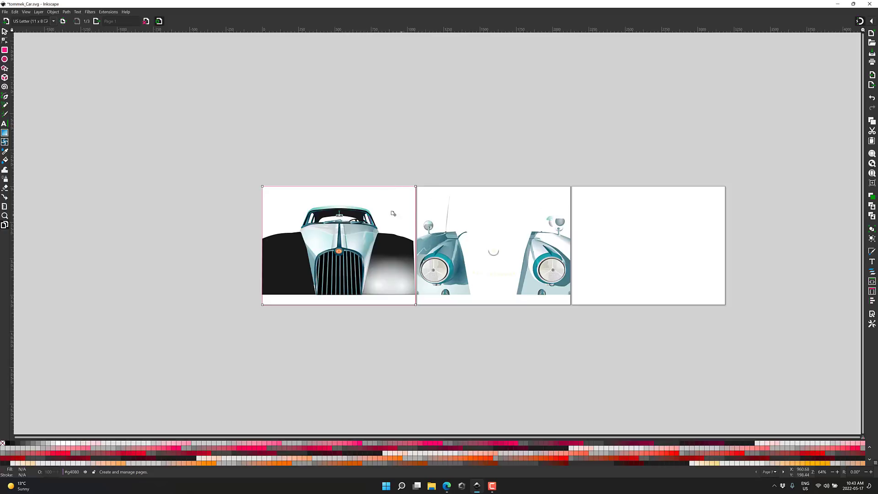
{"action": "mouse_move", "coordinate": [523, 221]}
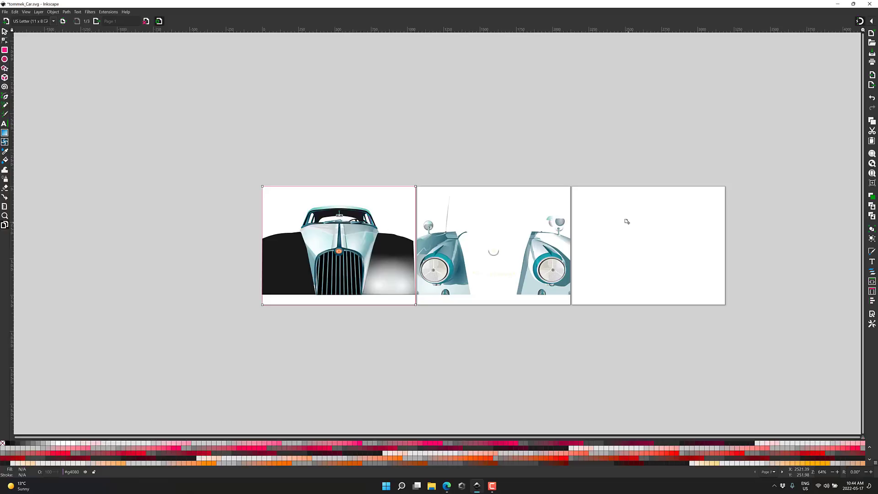
{"action": "mouse_move", "coordinate": [27, 230]}
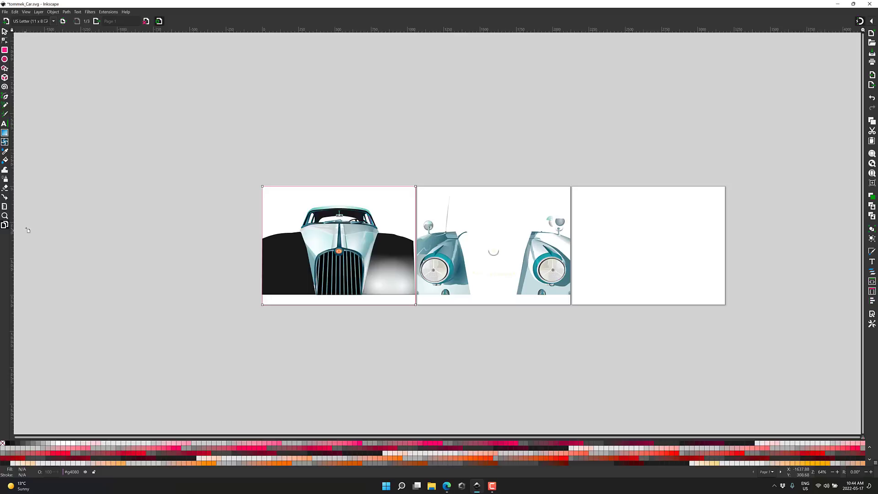
{"action": "mouse_move", "coordinate": [382, 220]}
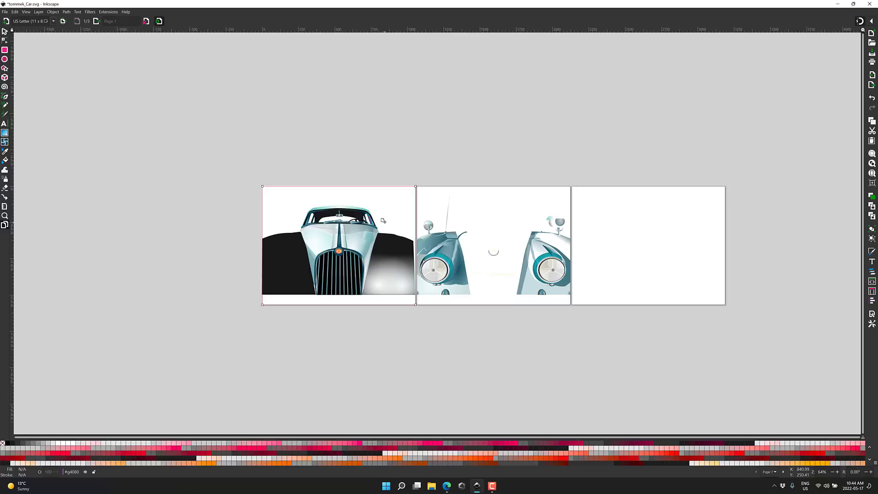
{"action": "mouse_move", "coordinate": [329, 194]}
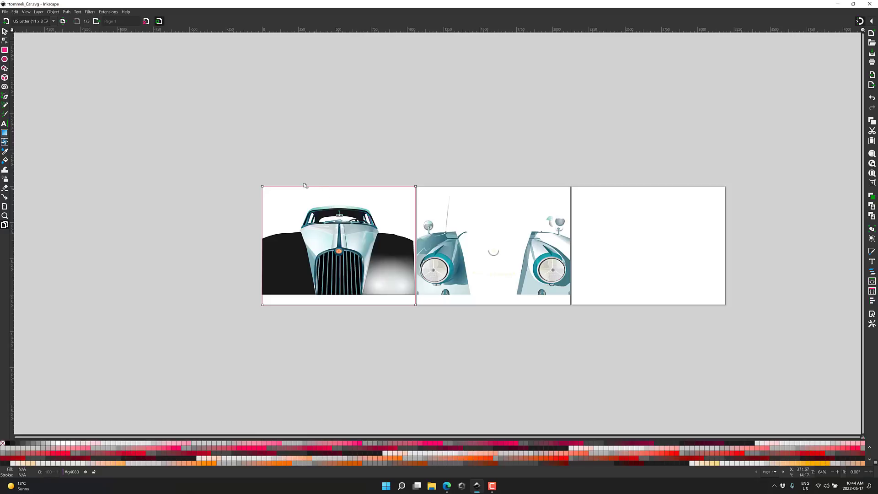
{"action": "mouse_move", "coordinate": [256, 257]}
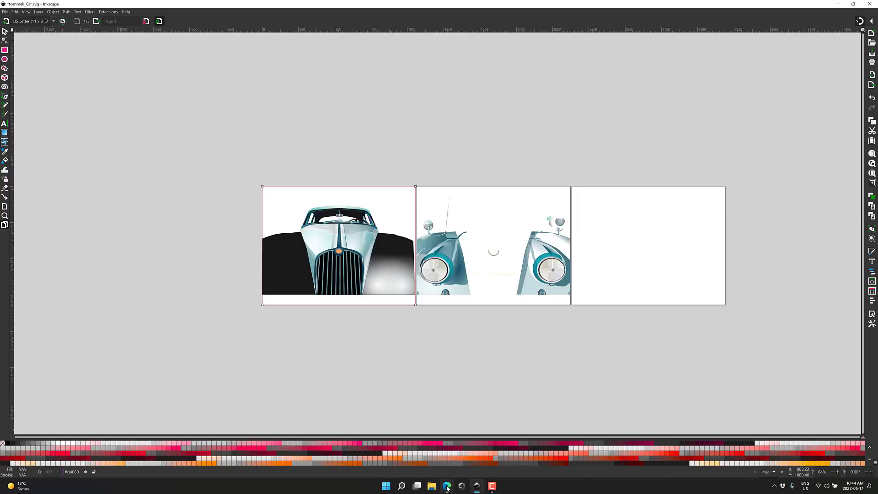
Switch to the browser full-screen and follow the Inkscape 1.2 release notes link.
{"action": "left_click", "coordinate": [447, 486]}
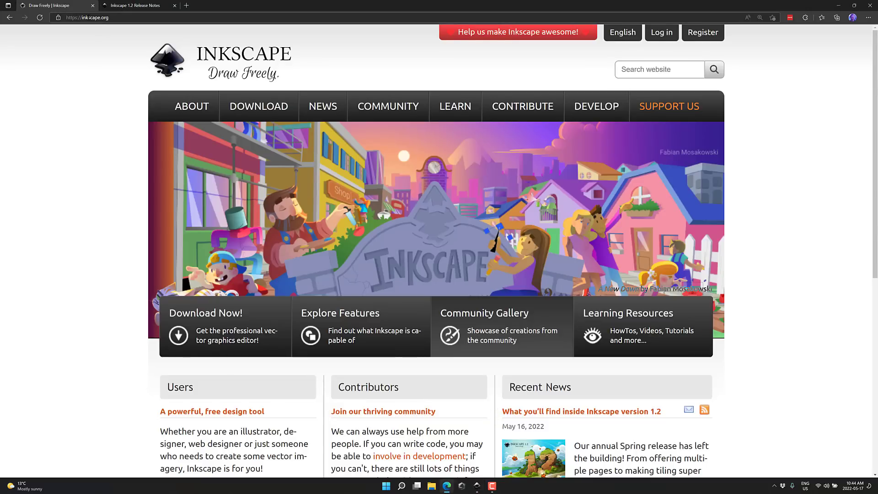
{"action": "key", "text": "F11"}
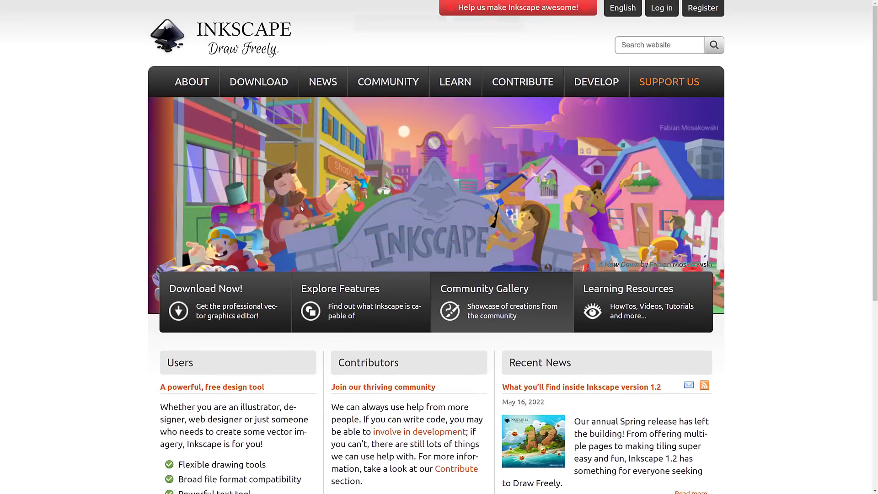
{"action": "left_click", "coordinate": [580, 386]}
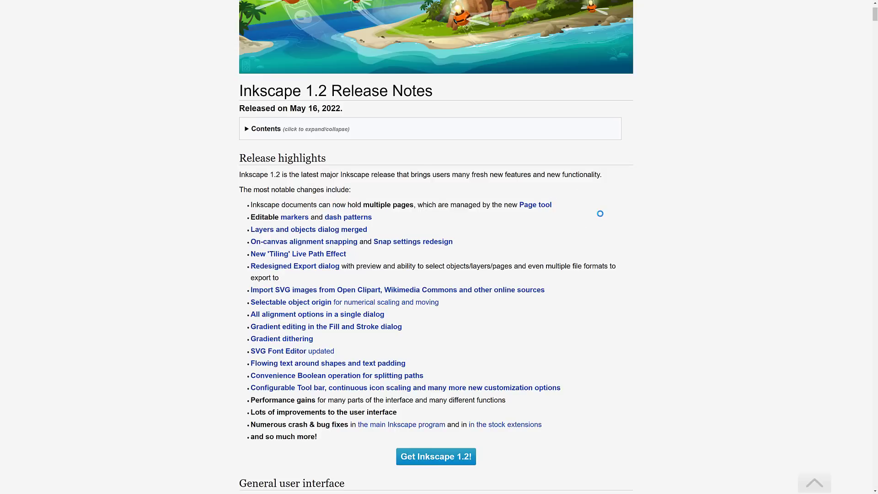
Scroll the release notes down to the Release highlights list.
{"action": "scroll", "scroll_direction": "down", "scroll_amount": 3}
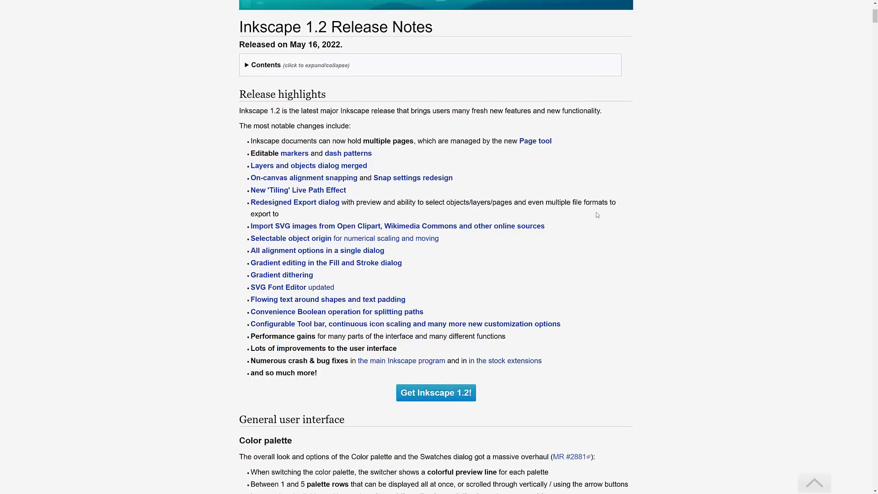
{"action": "scroll", "scroll_direction": "down", "scroll_amount": 3}
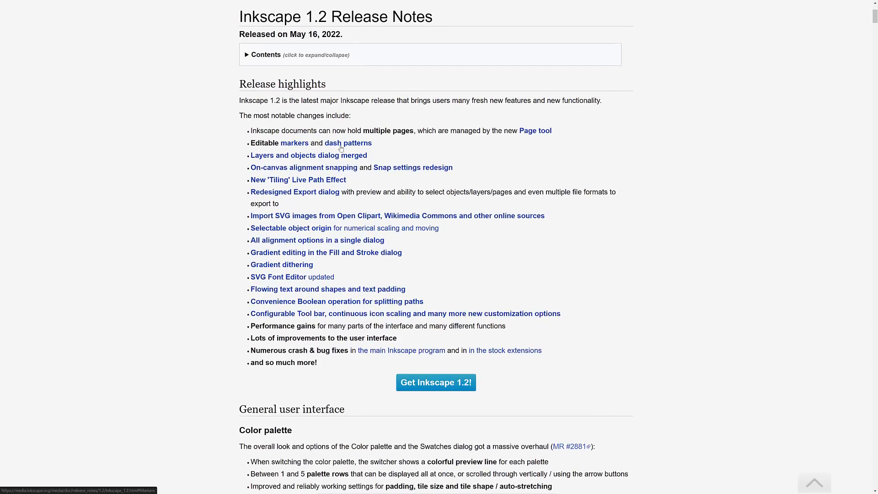
{"action": "mouse_move", "coordinate": [347, 142]}
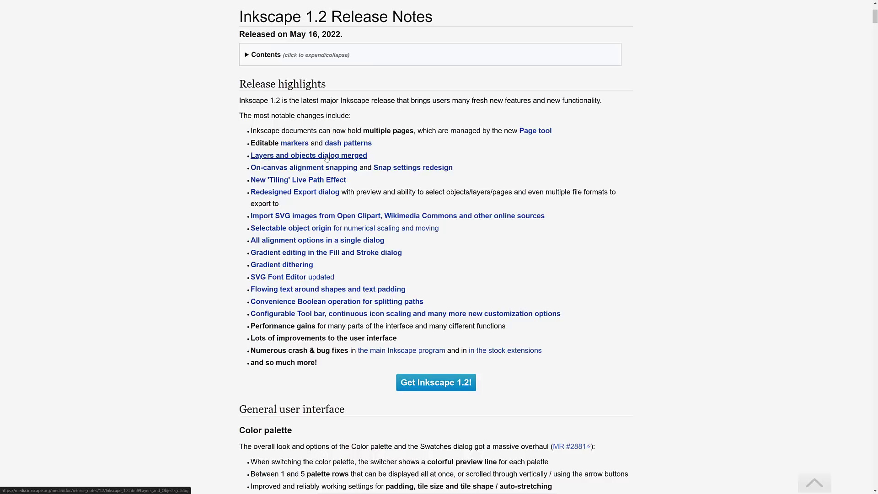
{"action": "mouse_move", "coordinate": [303, 168]}
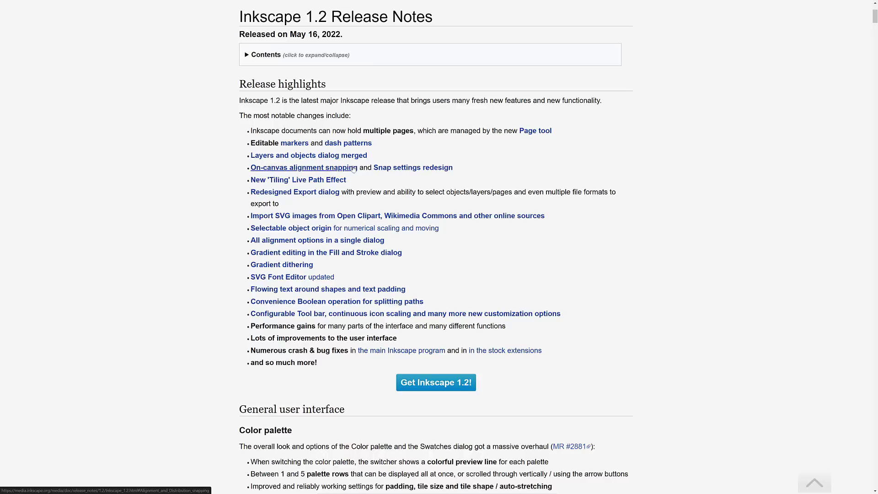
{"action": "mouse_move", "coordinate": [412, 167]}
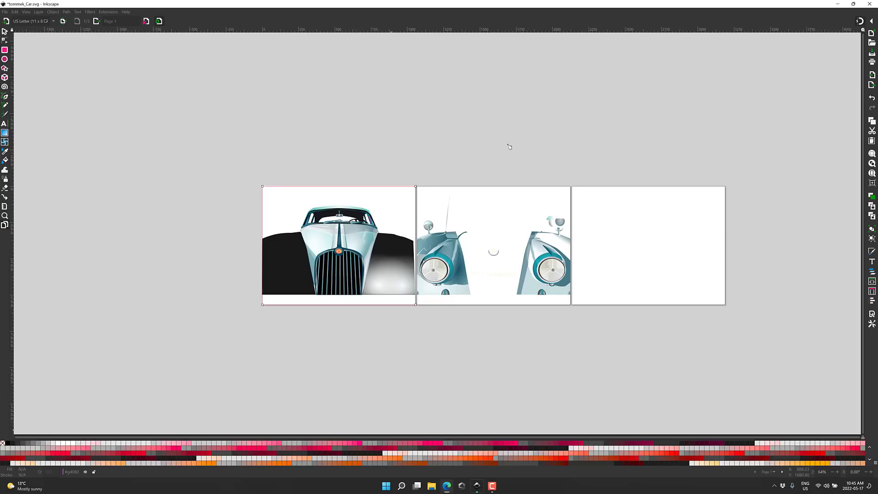
Bring up Export with the Page area selected, then move to Batch Export.
{"action": "left_click", "coordinate": [861, 21]}
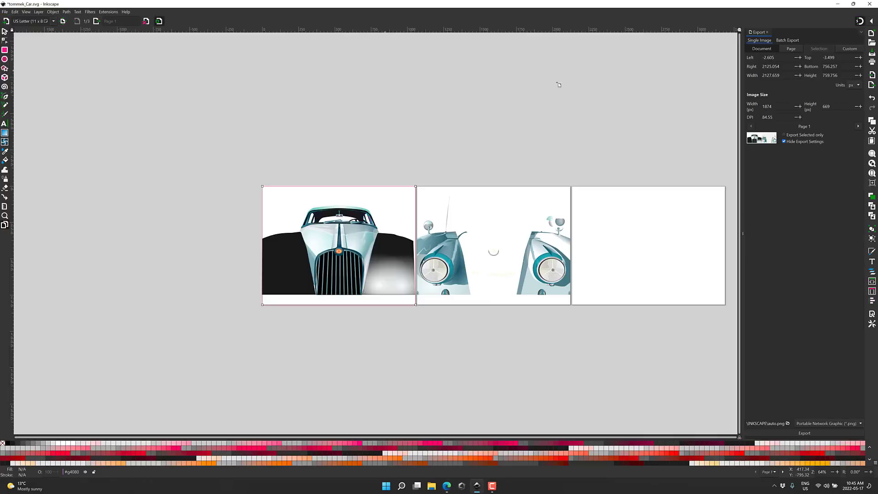
{"action": "left_click", "coordinate": [790, 49]}
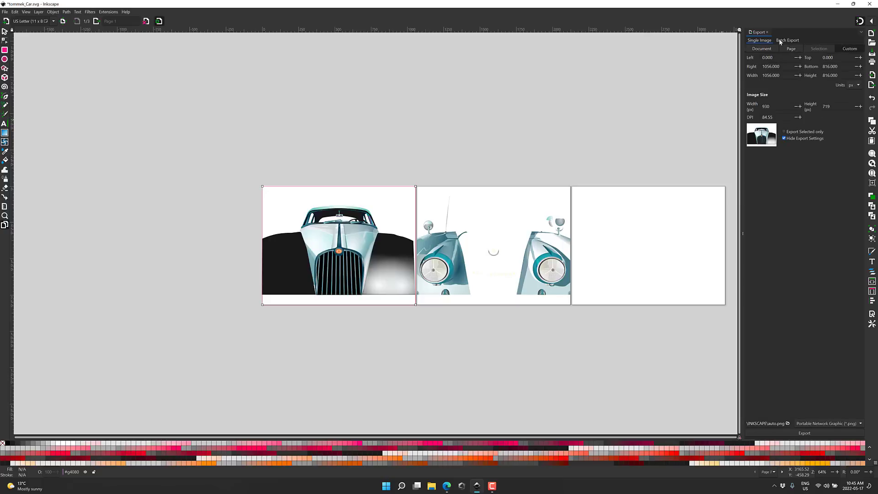
{"action": "left_click", "coordinate": [788, 39]}
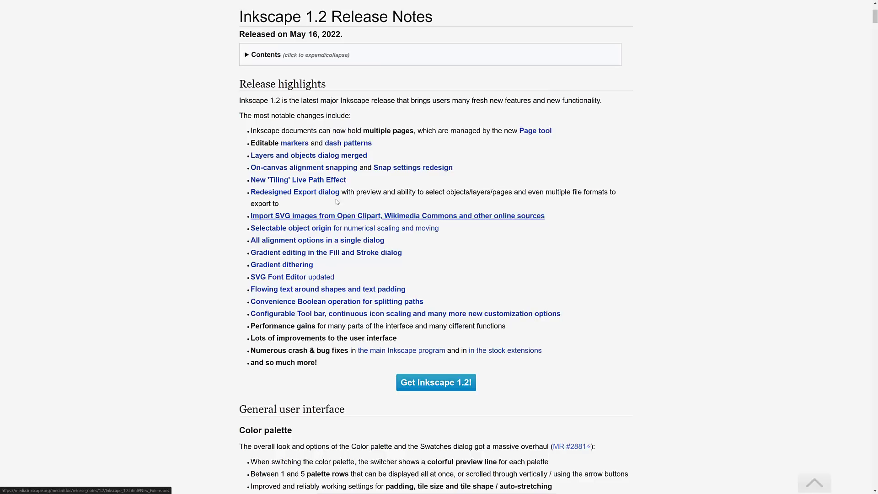
{"action": "mouse_move", "coordinate": [297, 229]}
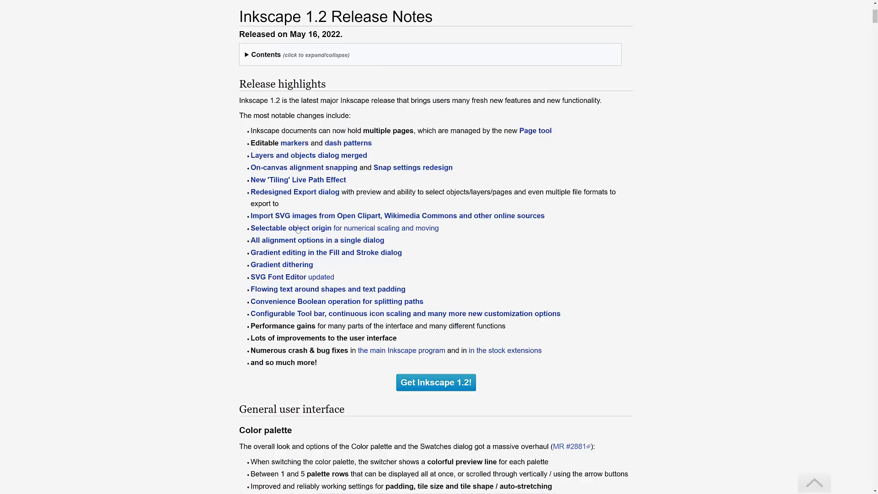
{"action": "mouse_move", "coordinate": [351, 234]}
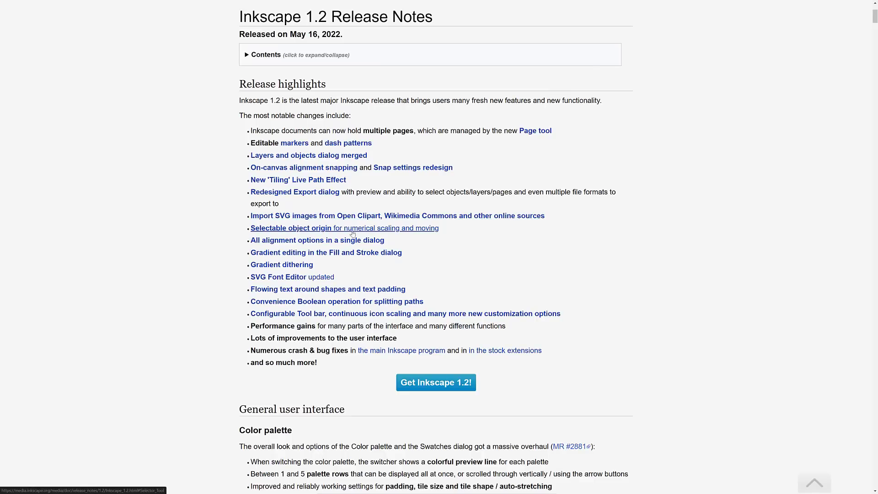
{"action": "mouse_move", "coordinate": [317, 239]}
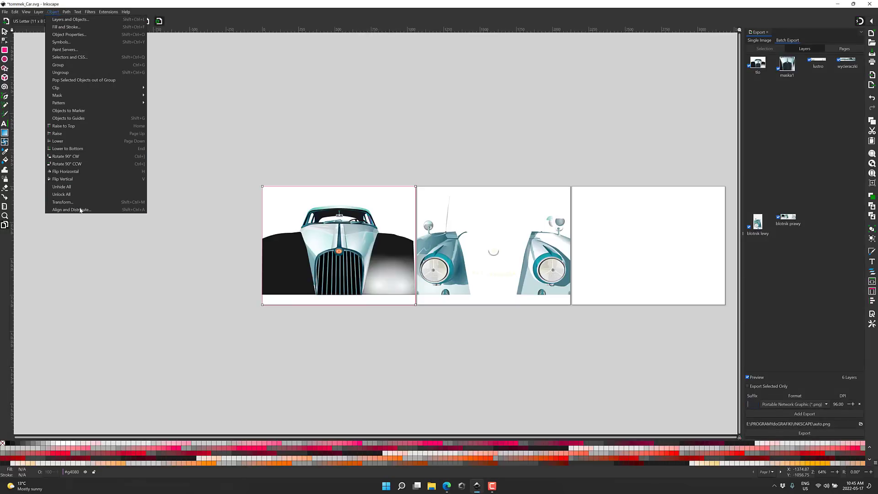
Reopen Align and Distribute, then scroll the release notes toward the Color palette section.
{"action": "left_click", "coordinate": [70, 209]}
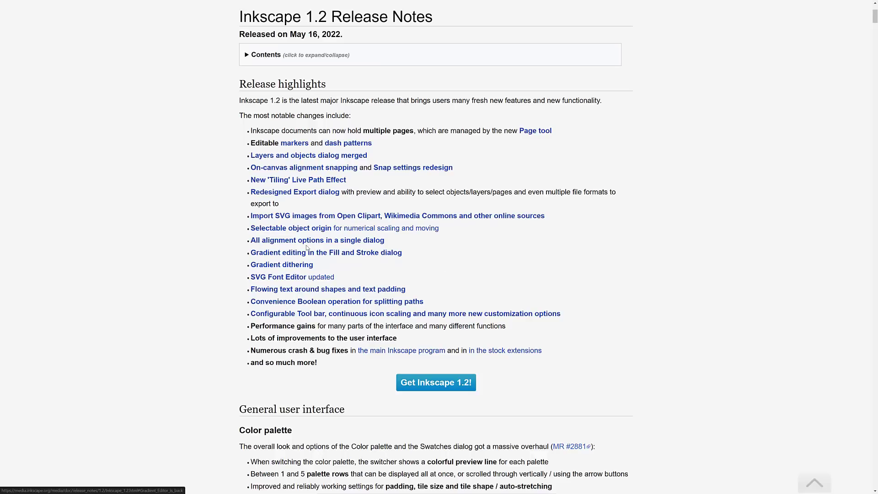
{"action": "mouse_move", "coordinate": [326, 252]}
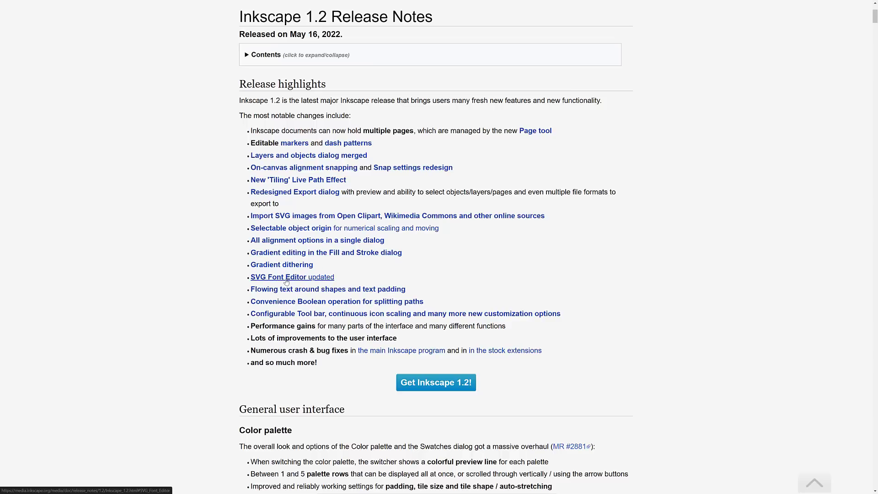
{"action": "scroll", "scroll_direction": "down", "scroll_amount": 3}
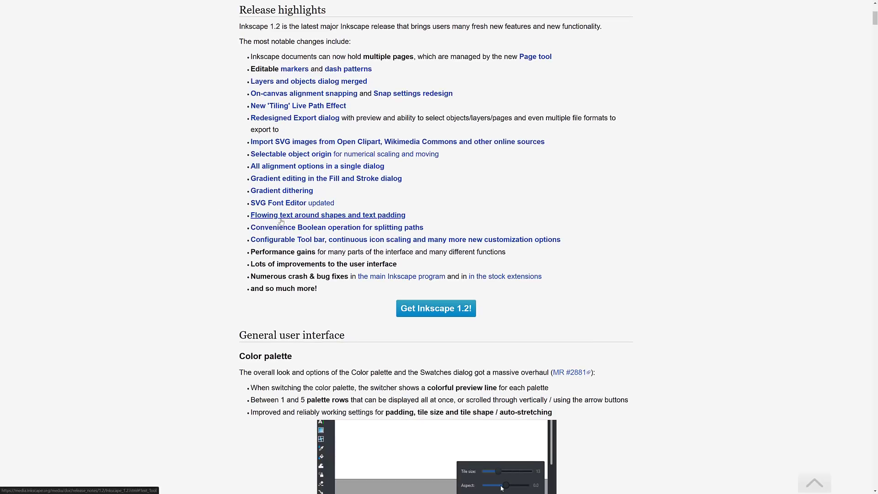
{"action": "mouse_move", "coordinate": [457, 211]}
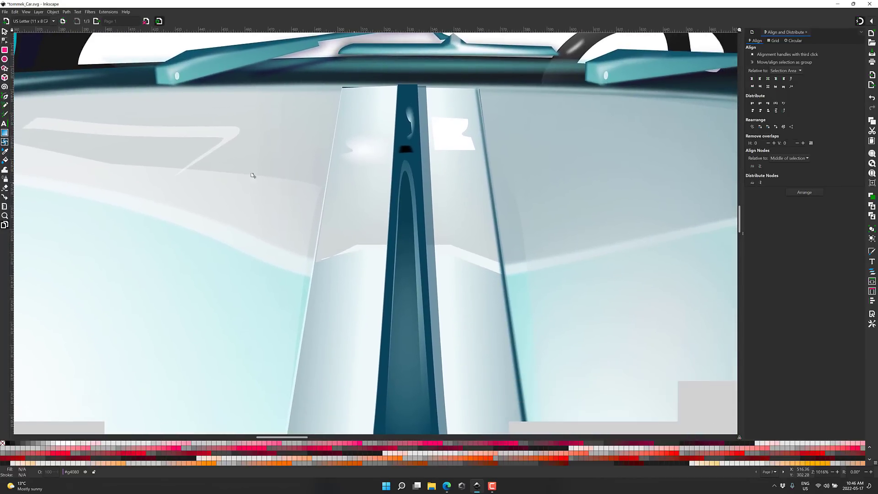
{"action": "mouse_move", "coordinate": [470, 156]}
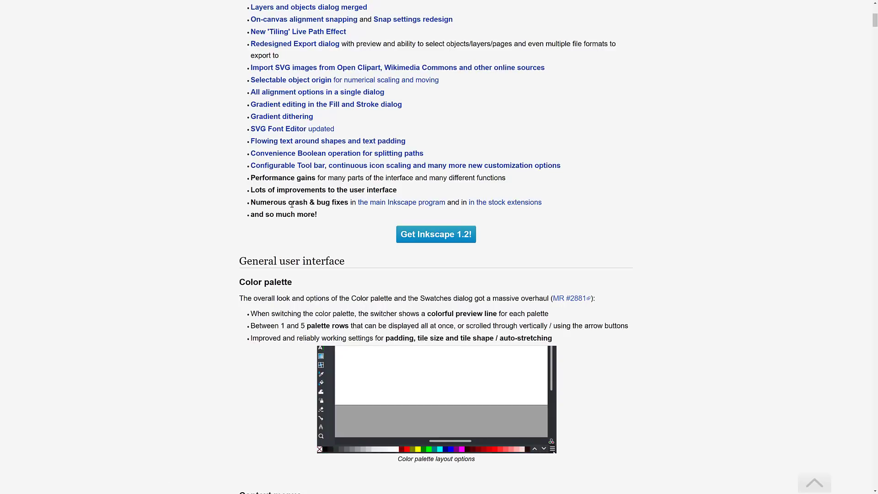
Scroll through the Context menus, Dithering, Menu, Performance and Settings sections.
{"action": "scroll", "scroll_direction": "down", "scroll_amount": 3}
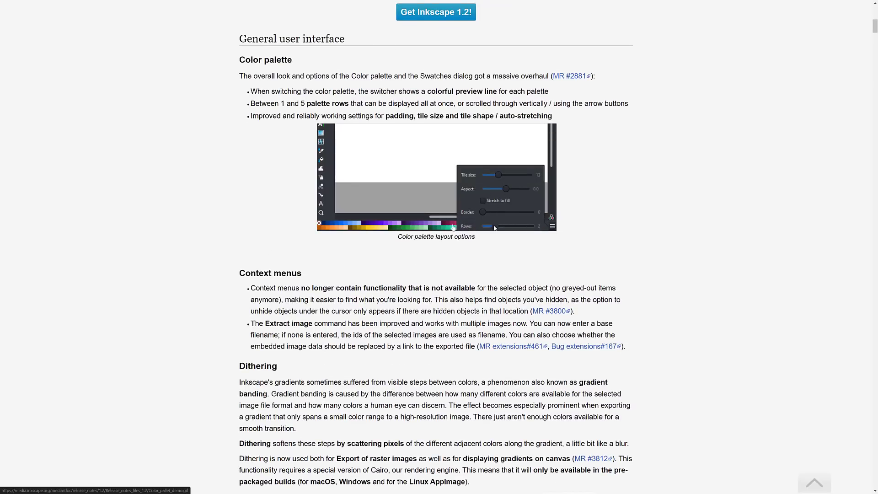
{"action": "scroll", "scroll_direction": "down", "scroll_amount": 3}
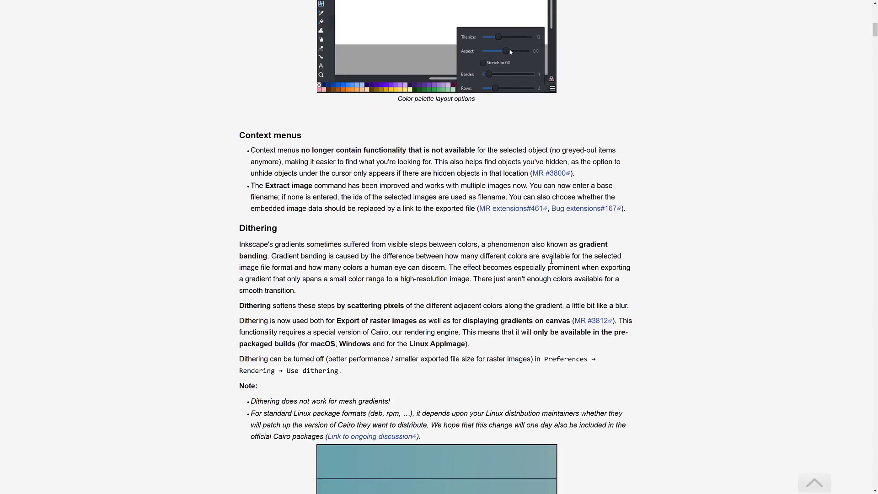
{"action": "scroll", "scroll_direction": "down", "scroll_amount": 3}
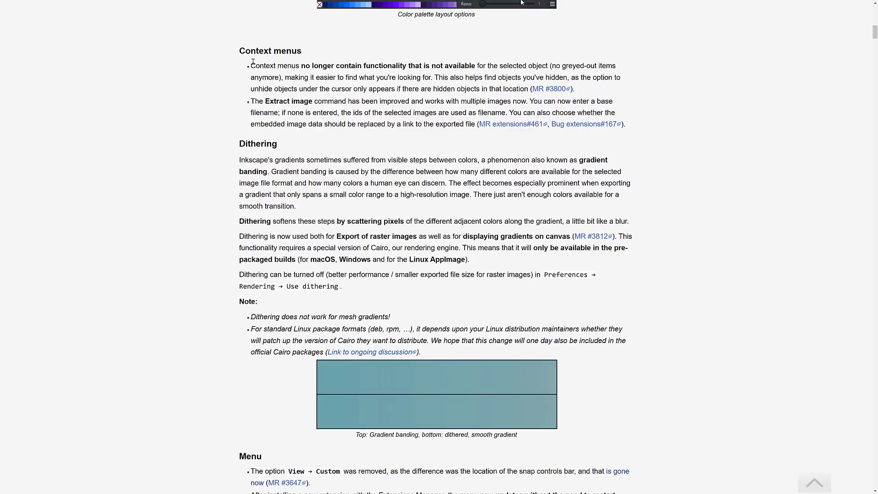
{"action": "scroll", "scroll_direction": "down", "scroll_amount": 3}
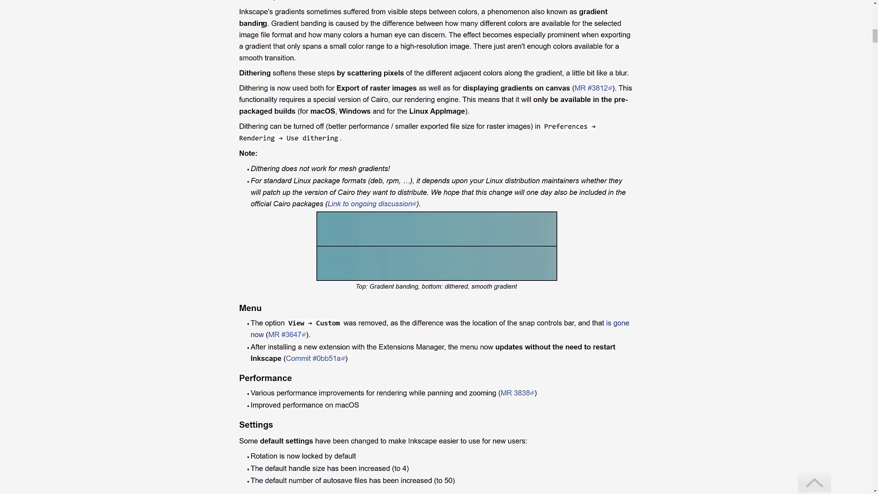
{"action": "scroll", "scroll_direction": "down", "scroll_amount": 3}
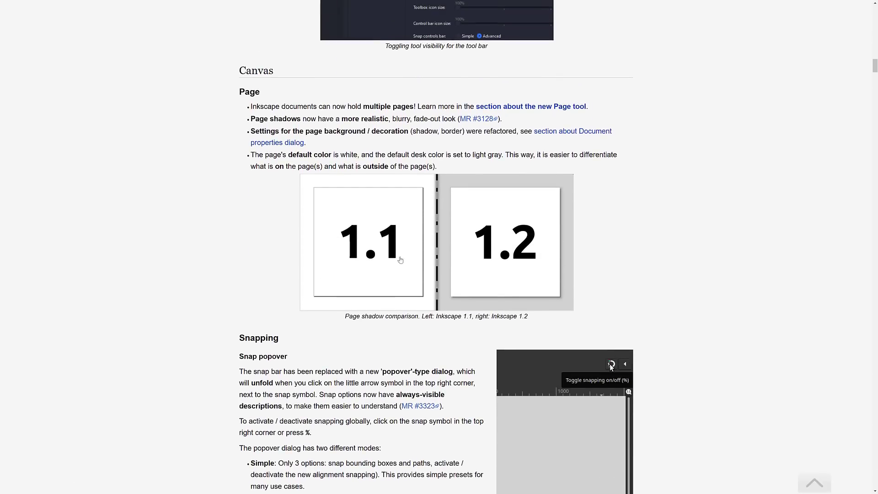
Scroll through Snapping, Guides and Grids and Page tool down to Selector Tool and Text Tool.
{"action": "scroll", "scroll_direction": "down", "scroll_amount": 3}
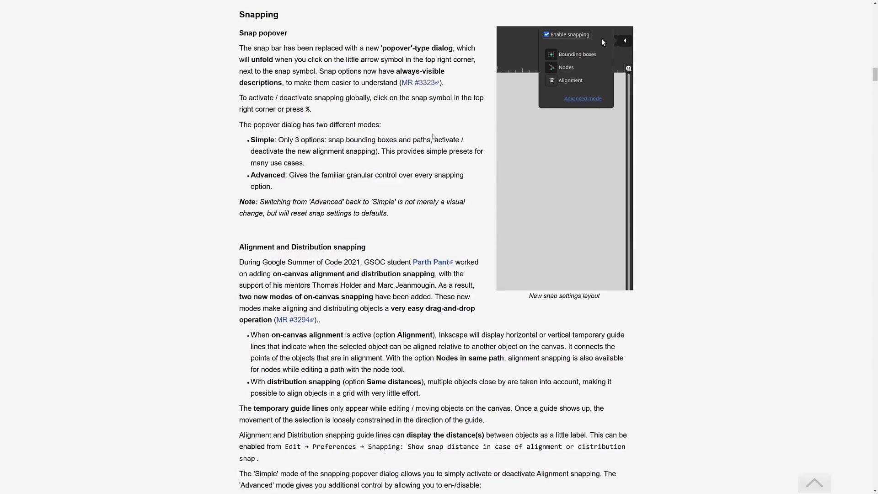
{"action": "scroll", "scroll_direction": "down", "scroll_amount": 3}
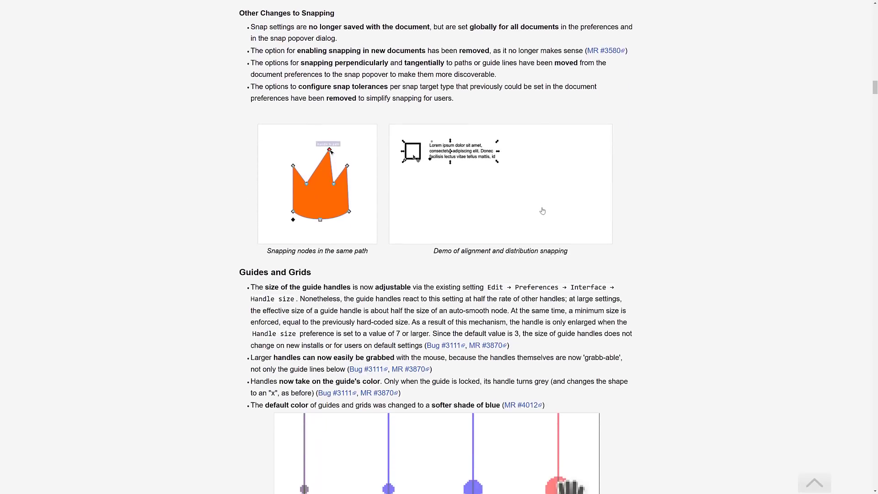
{"action": "scroll", "scroll_direction": "down", "scroll_amount": 3}
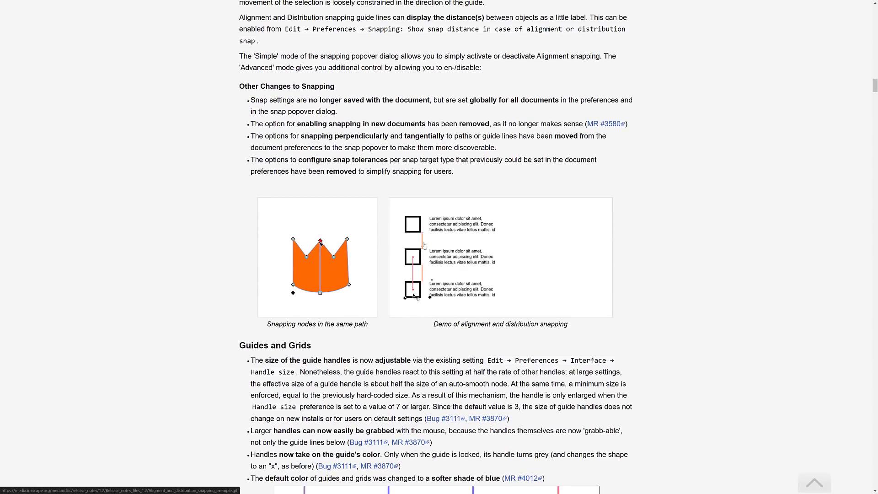
{"action": "scroll", "scroll_direction": "down", "scroll_amount": 3}
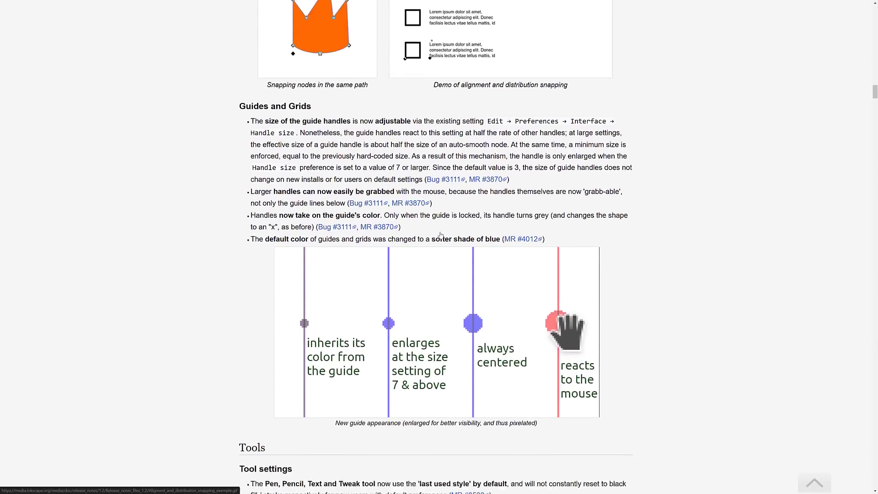
{"action": "scroll", "scroll_direction": "down", "scroll_amount": 3}
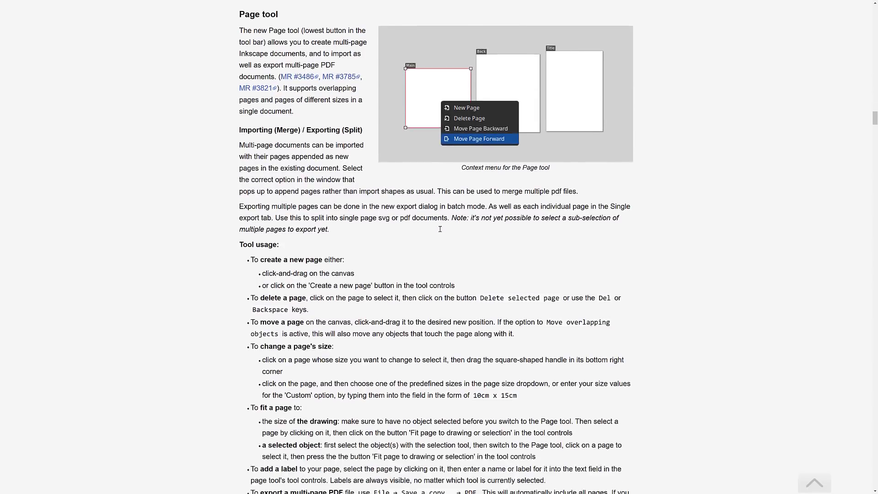
{"action": "scroll", "scroll_direction": "down", "scroll_amount": 3}
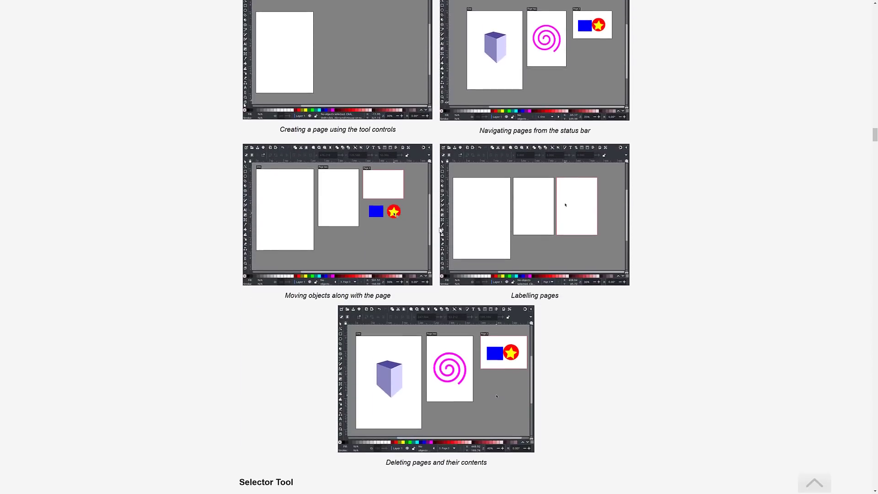
{"action": "scroll", "scroll_direction": "down", "scroll_amount": 3}
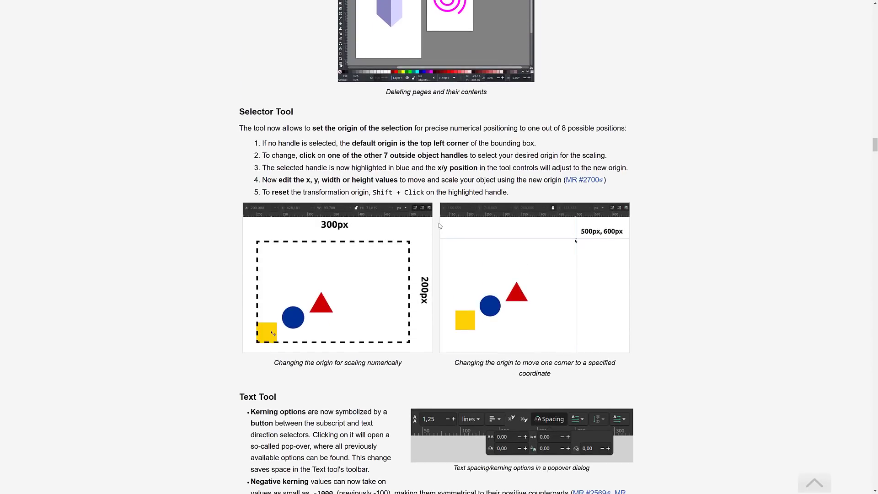
{"action": "scroll", "scroll_direction": "down", "scroll_amount": 3}
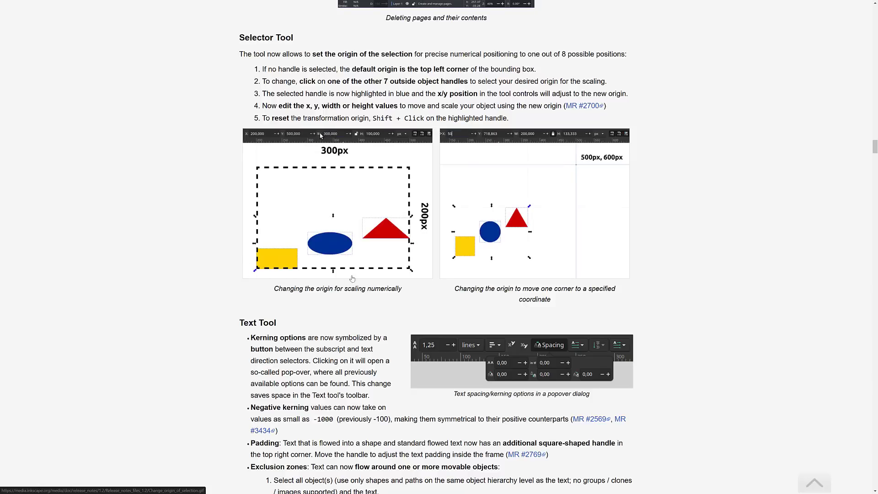
Scroll the release notes through Text Tool, Dialogs, Align and Distribute and Document Properties to Batch Export.
{"action": "scroll", "scroll_direction": "down", "scroll_amount": 3}
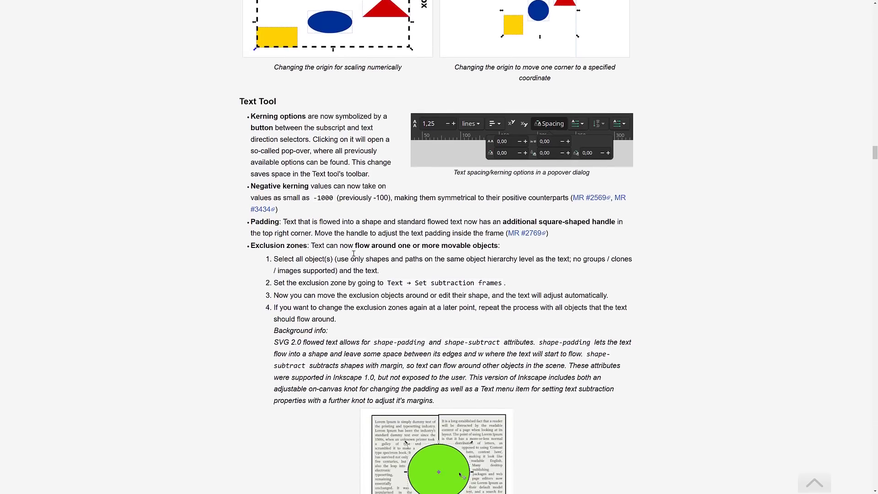
{"action": "scroll", "scroll_direction": "down", "scroll_amount": 3}
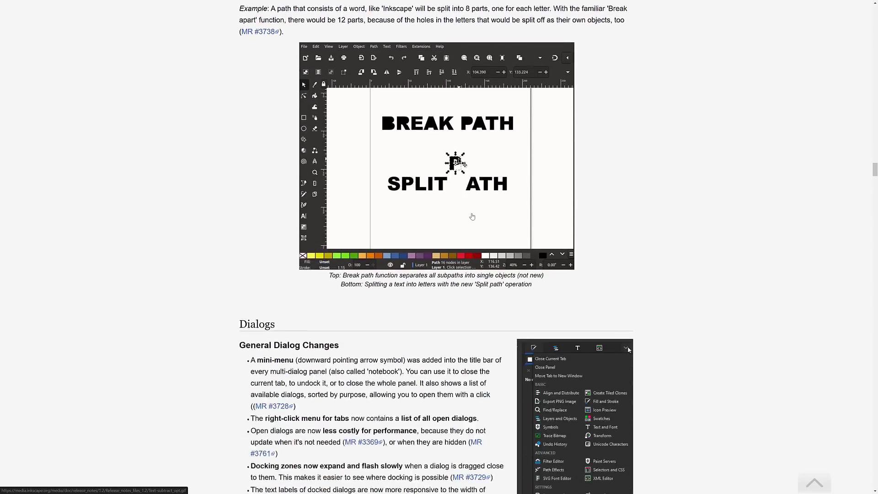
{"action": "scroll", "scroll_direction": "down", "scroll_amount": 3}
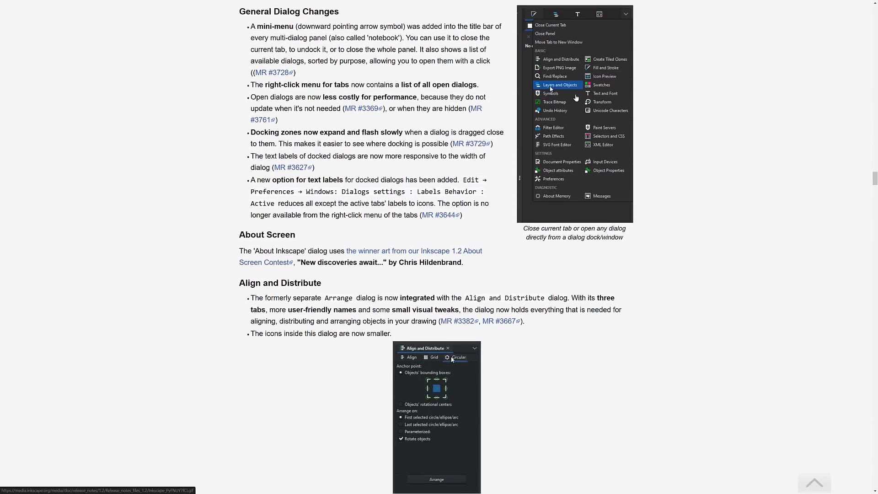
{"action": "scroll", "scroll_direction": "down", "scroll_amount": 3}
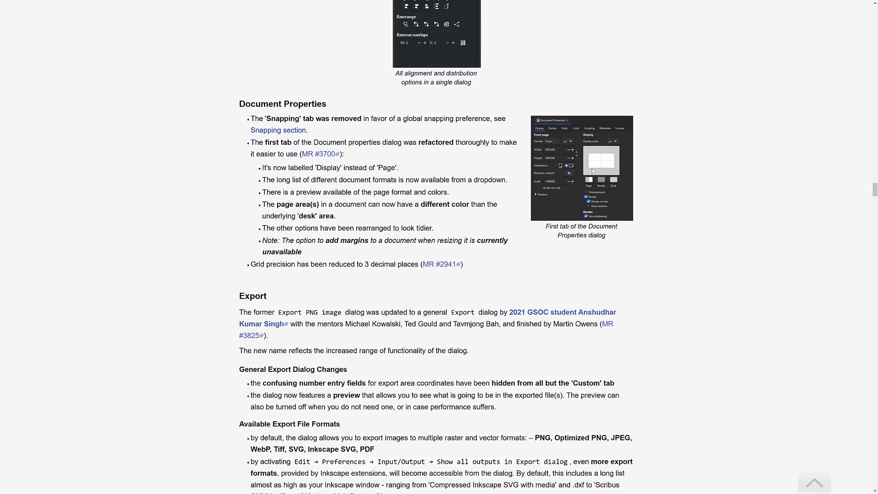
{"action": "scroll", "scroll_direction": "down", "scroll_amount": 3}
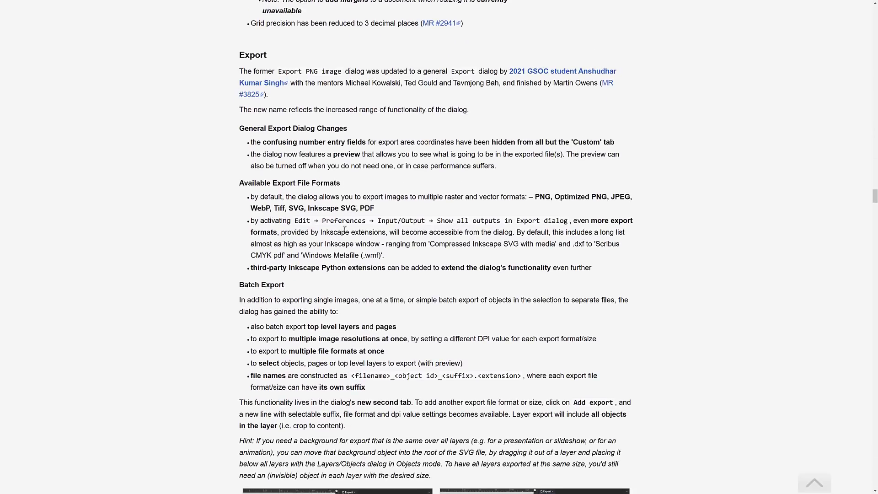
{"action": "mouse_move", "coordinate": [476, 254]}
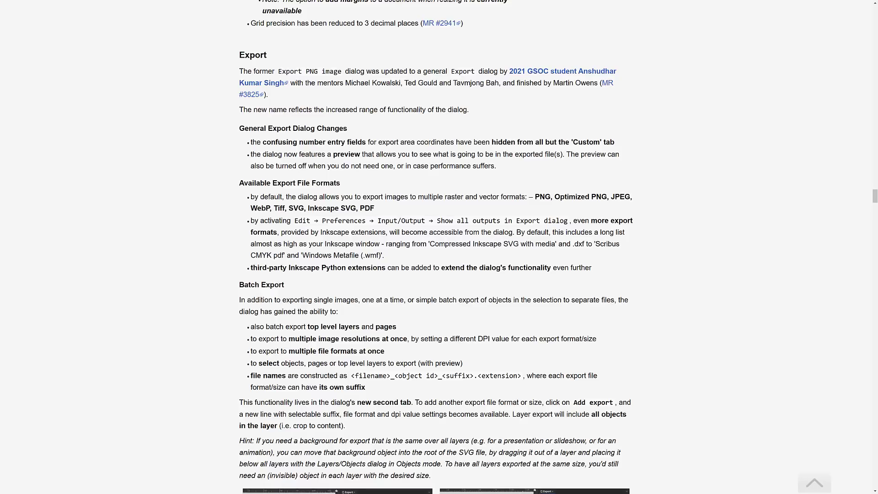
{"action": "scroll", "scroll_direction": "down", "scroll_amount": 3}
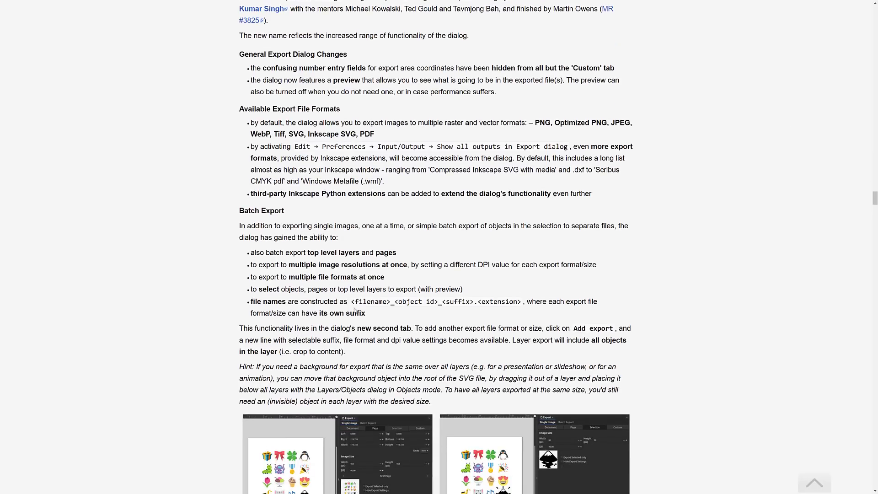
{"action": "scroll", "scroll_direction": "down", "scroll_amount": 3}
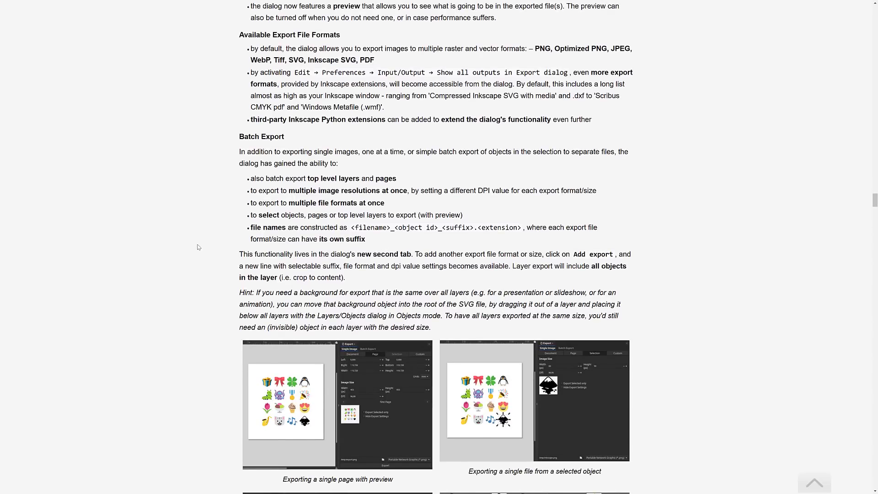
Scroll past the Fill and Stroke colour selector and Gradient Editor notes to the Markers section.
{"action": "scroll", "scroll_direction": "down", "scroll_amount": 3}
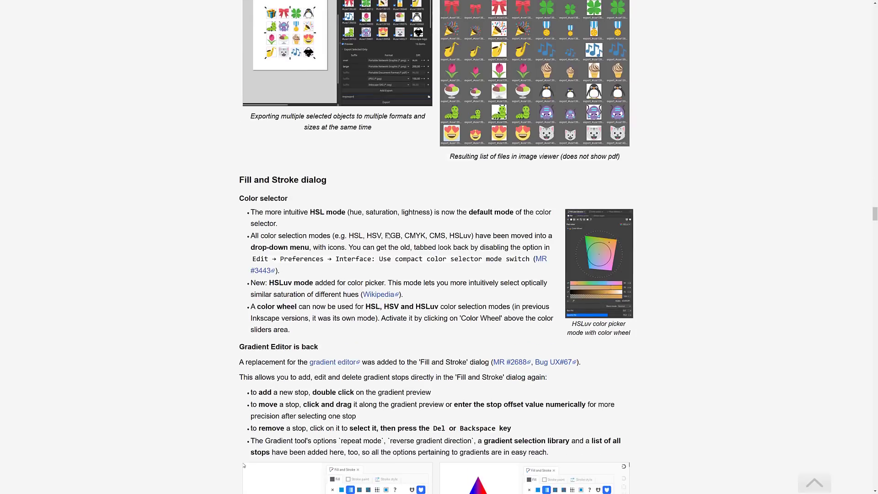
{"action": "scroll", "scroll_direction": "down", "scroll_amount": 3}
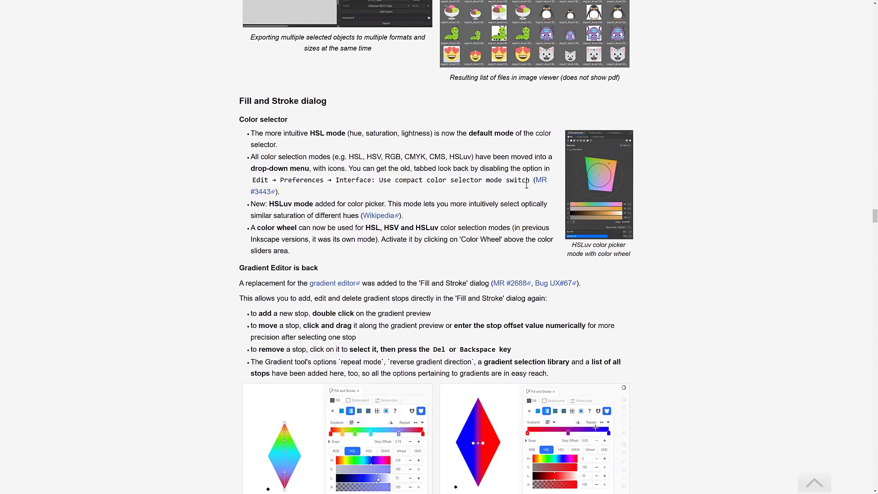
{"action": "scroll", "scroll_direction": "down", "scroll_amount": 3}
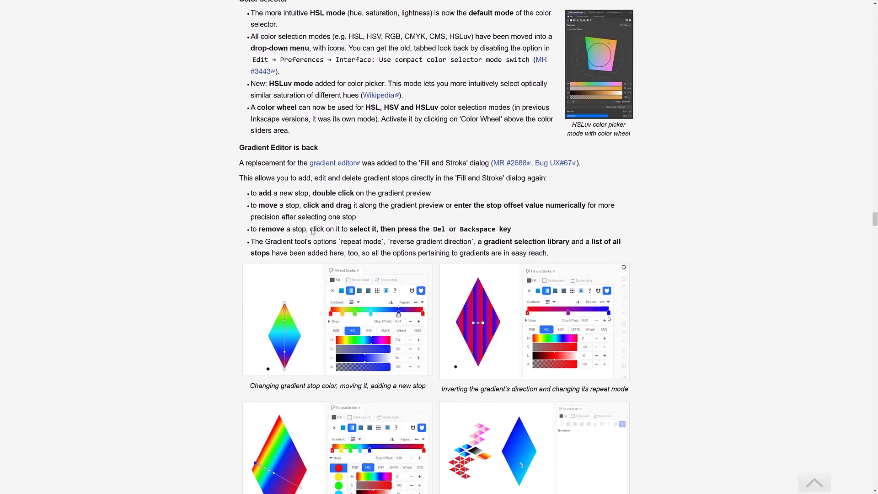
{"action": "scroll", "scroll_direction": "down", "scroll_amount": 3}
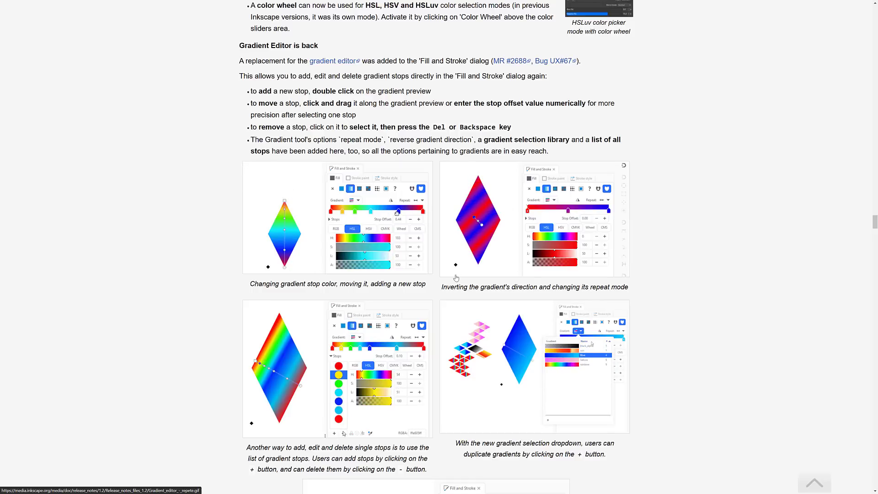
{"action": "scroll", "scroll_direction": "down", "scroll_amount": 3}
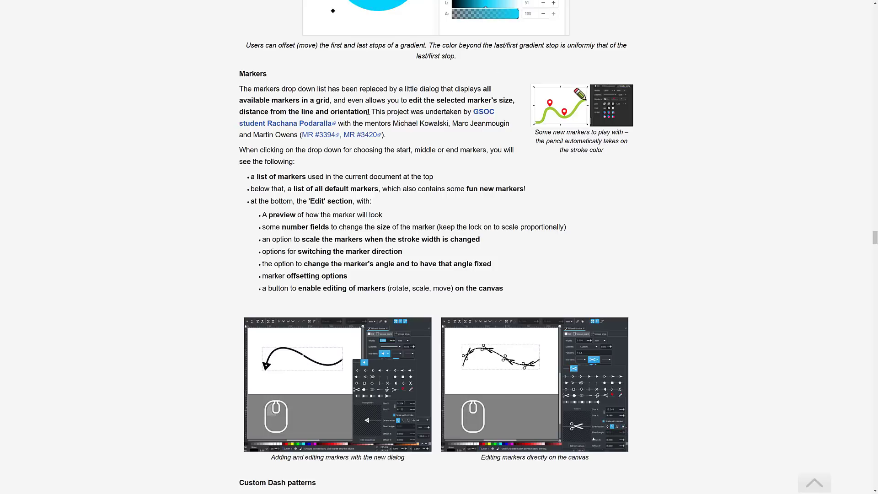
Scroll through dash patterns, Layers and Objects, Live path effects, Themes and macOS notes to the extensions Bugs fixed list.
{"action": "scroll", "scroll_direction": "down", "scroll_amount": 3}
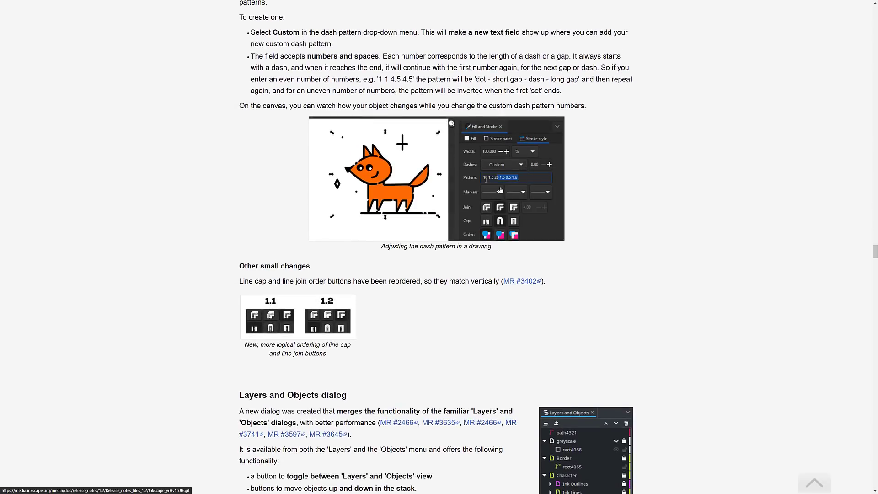
{"action": "scroll", "scroll_direction": "down", "scroll_amount": 3}
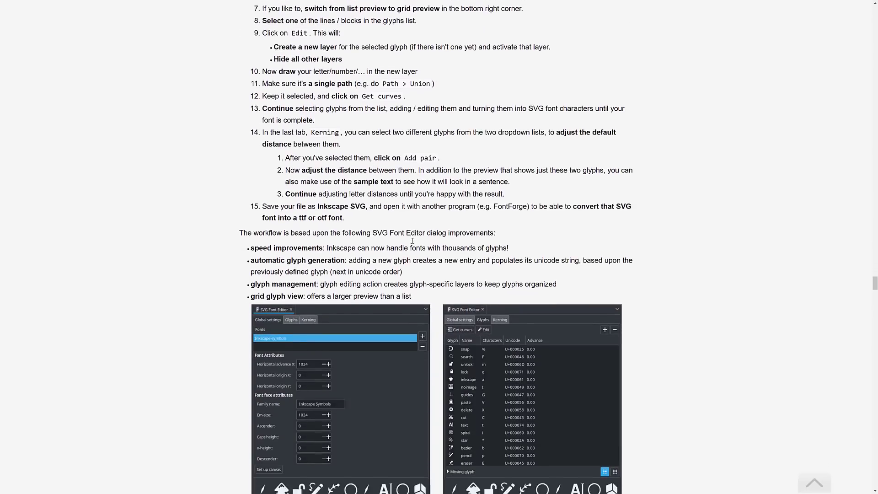
{"action": "scroll", "scroll_direction": "down", "scroll_amount": 3}
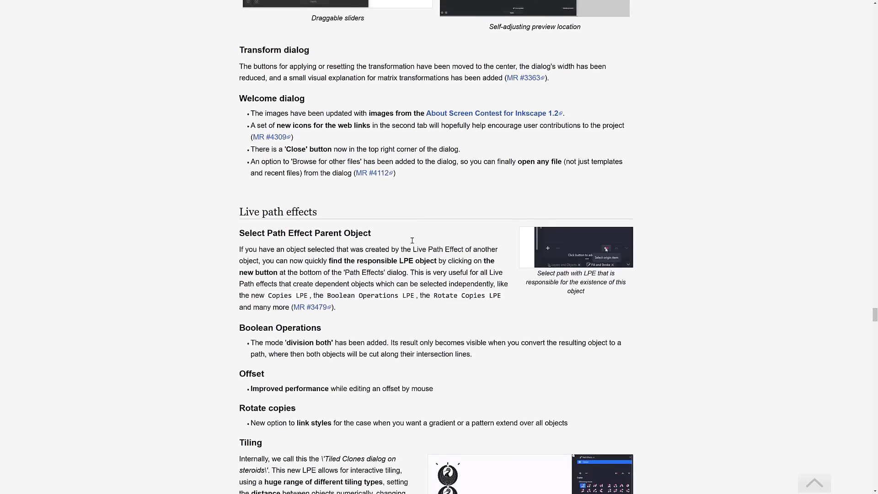
{"action": "scroll", "scroll_direction": "down", "scroll_amount": 3}
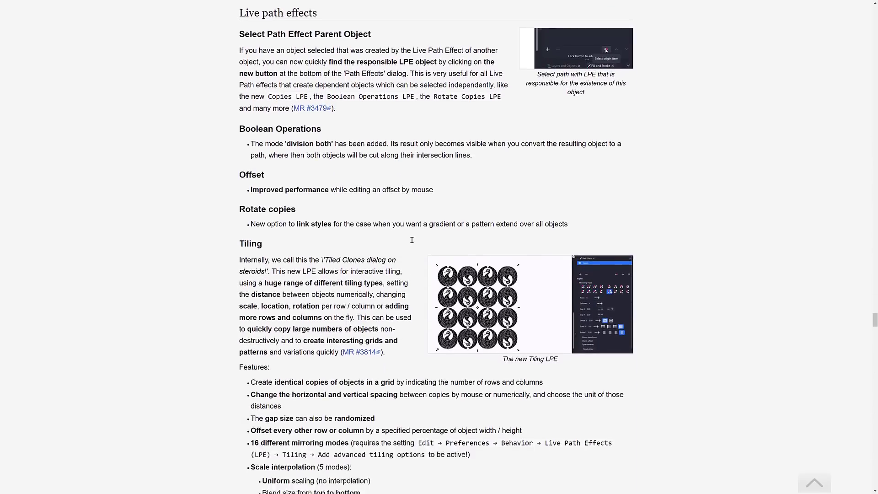
{"action": "scroll", "scroll_direction": "down", "scroll_amount": 3}
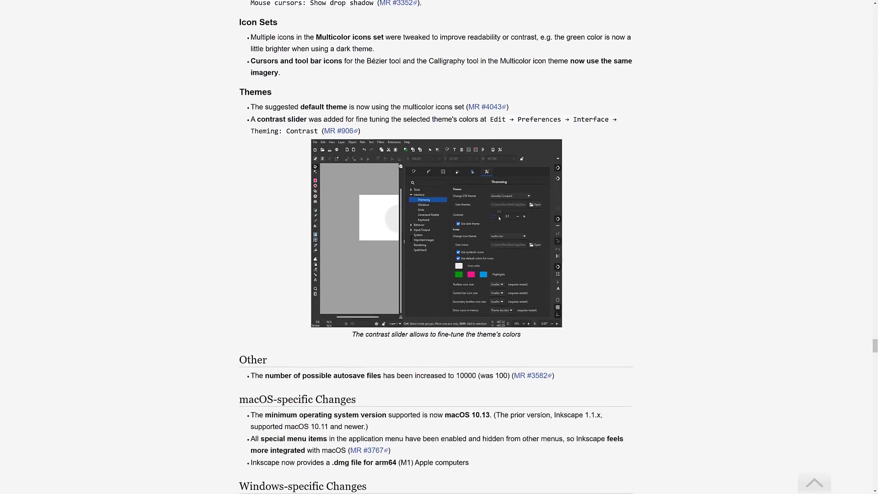
{"action": "scroll", "scroll_direction": "down", "scroll_amount": 3}
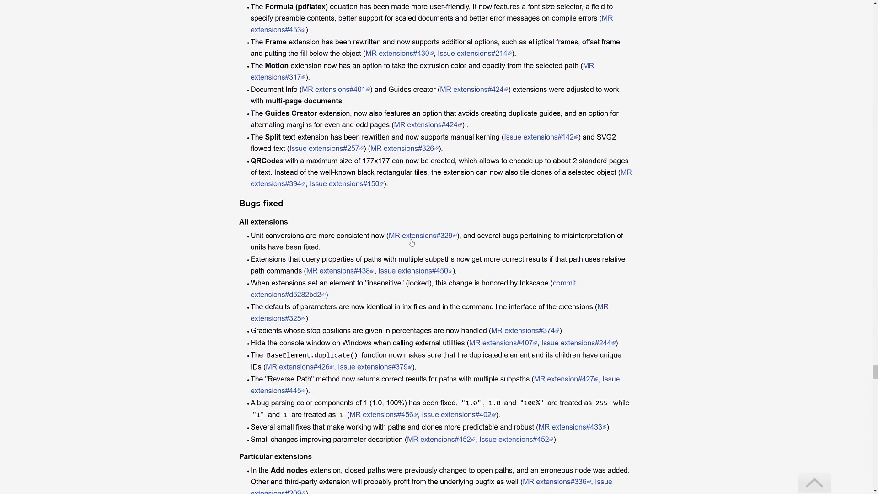
{"action": "mouse_move", "coordinate": [421, 235]}
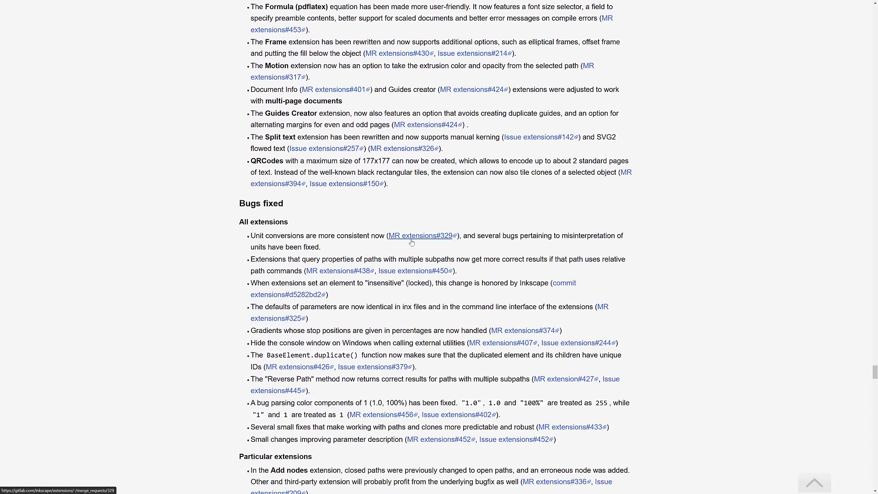